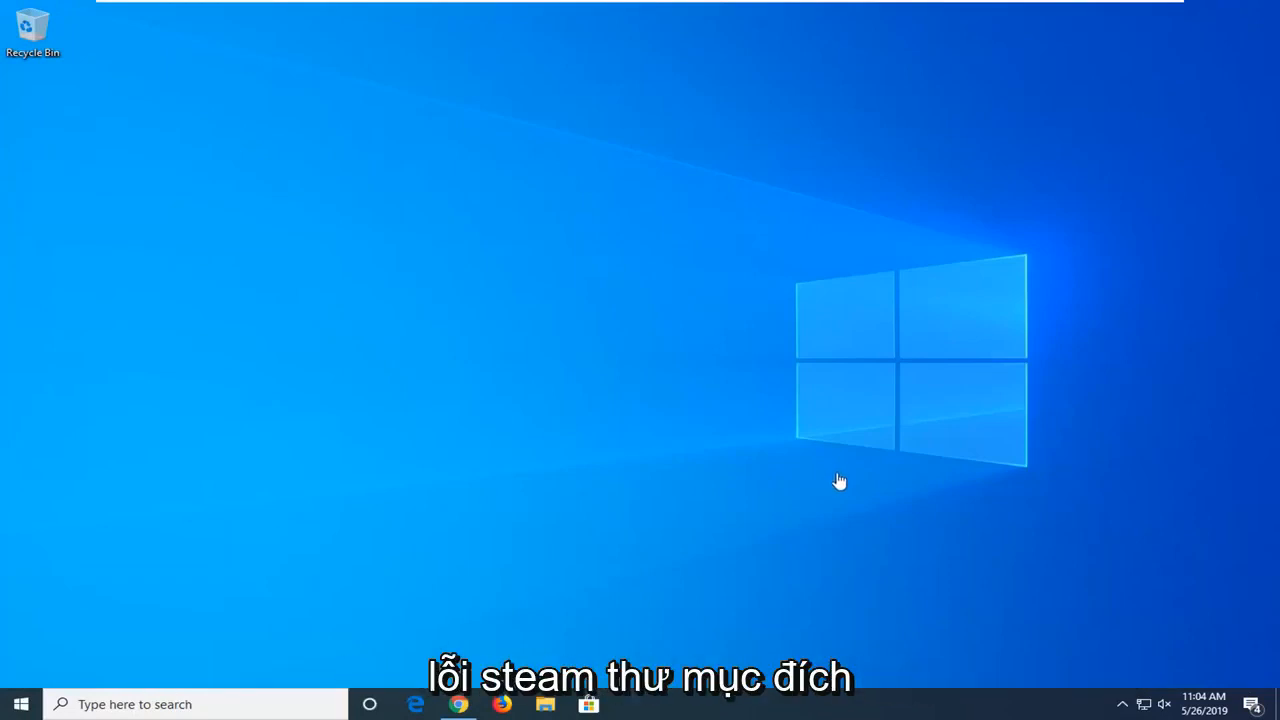
pyautogui.moveTo(820, 460)
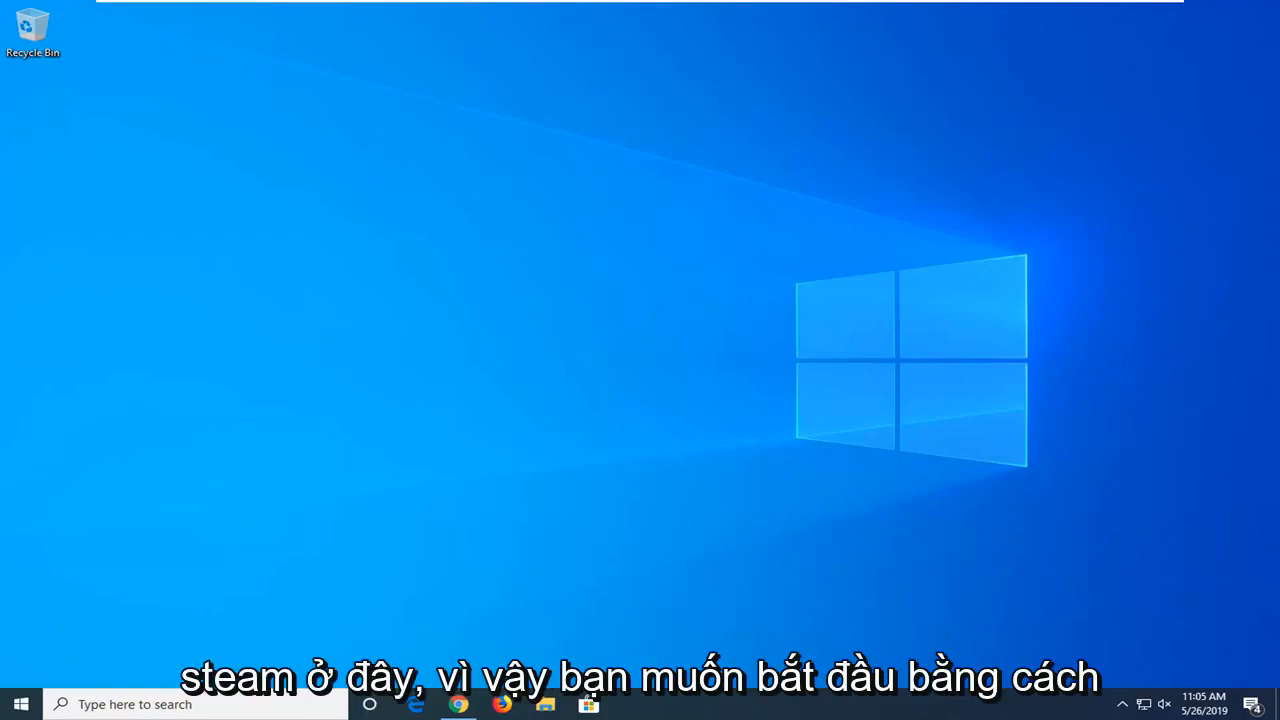
pyautogui.moveTo(13, 706)
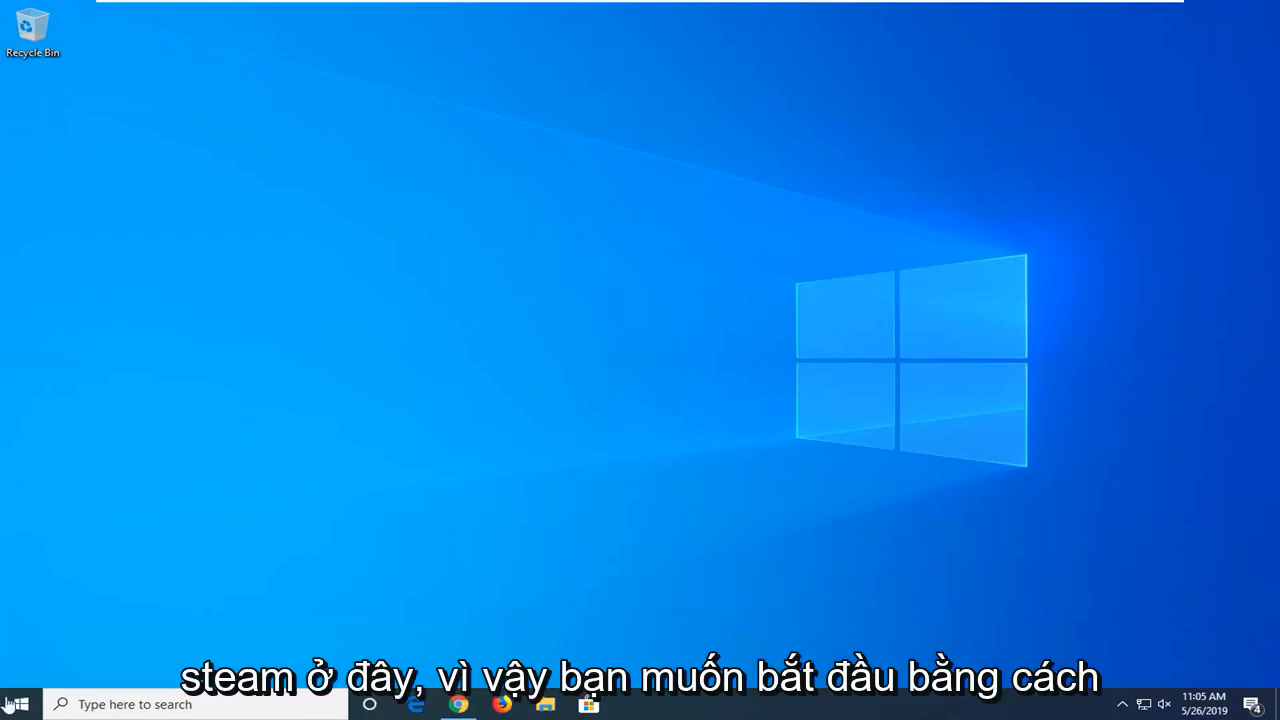
# Step: Search the Start menu for 'contr' and open Control Panel from the results
pyautogui.click(13, 704)
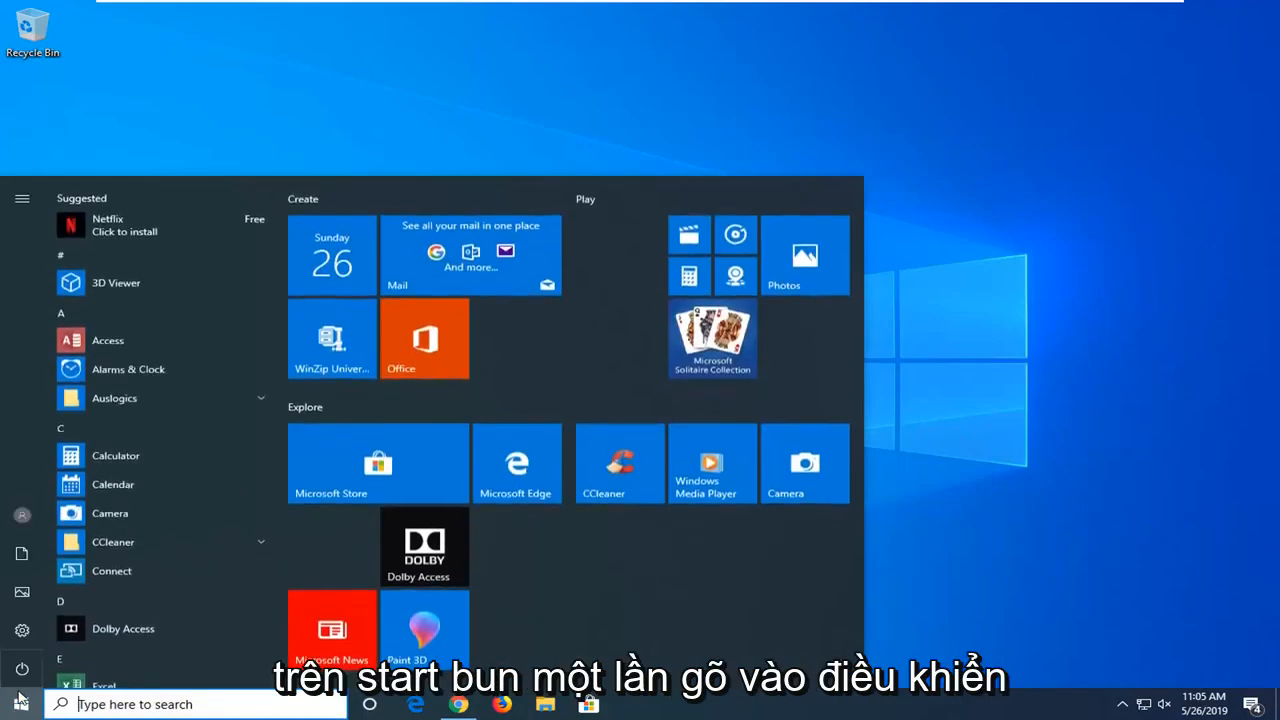
pyautogui.write('control panel')
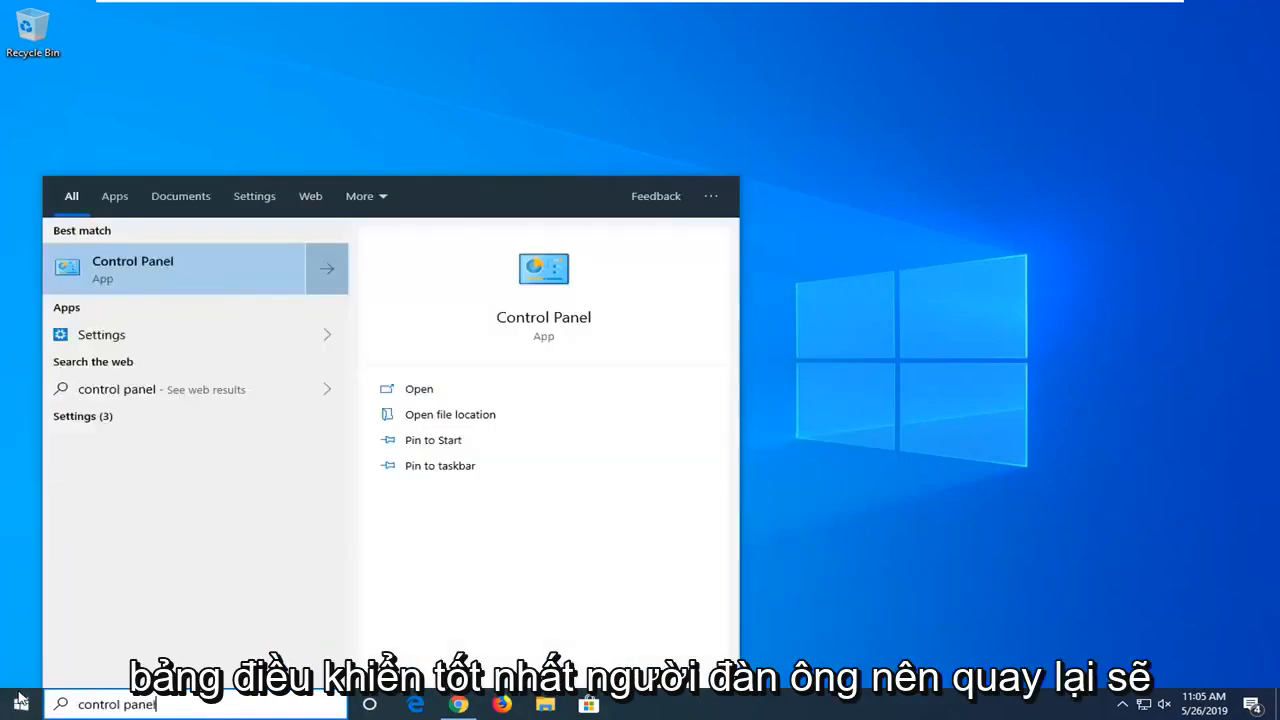
pyautogui.moveTo(181, 280)
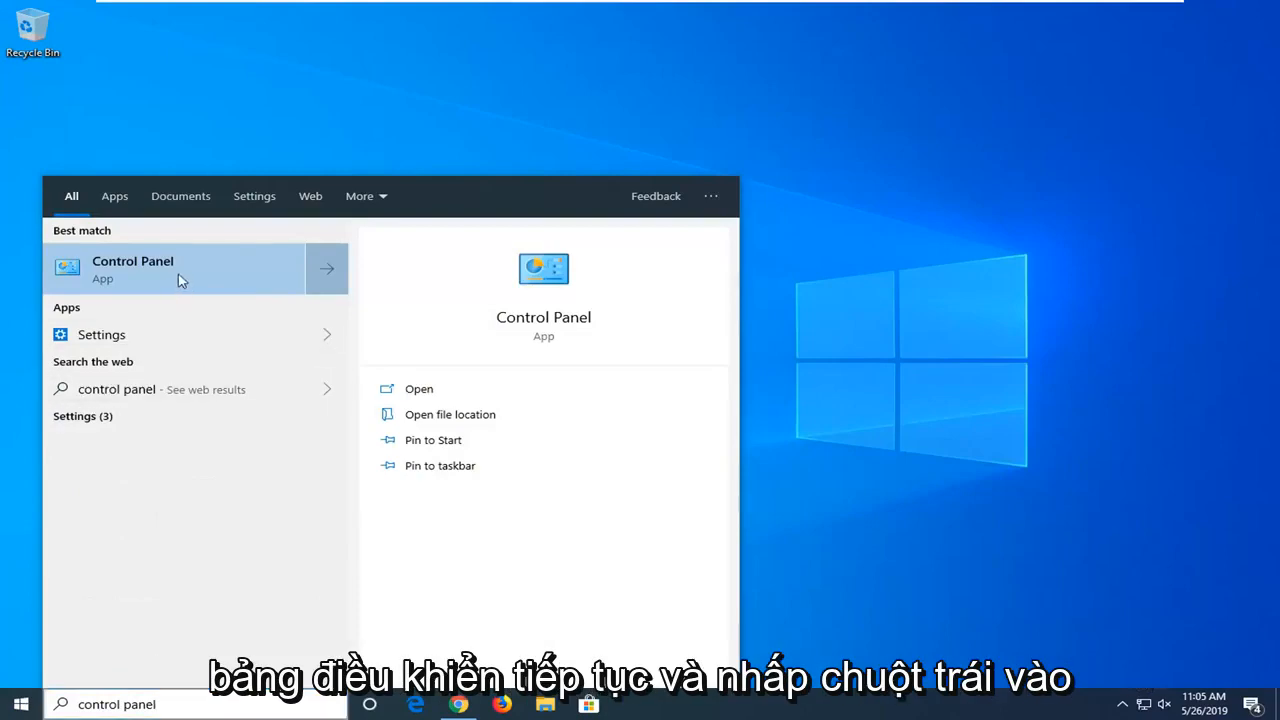
pyautogui.click(132, 268)
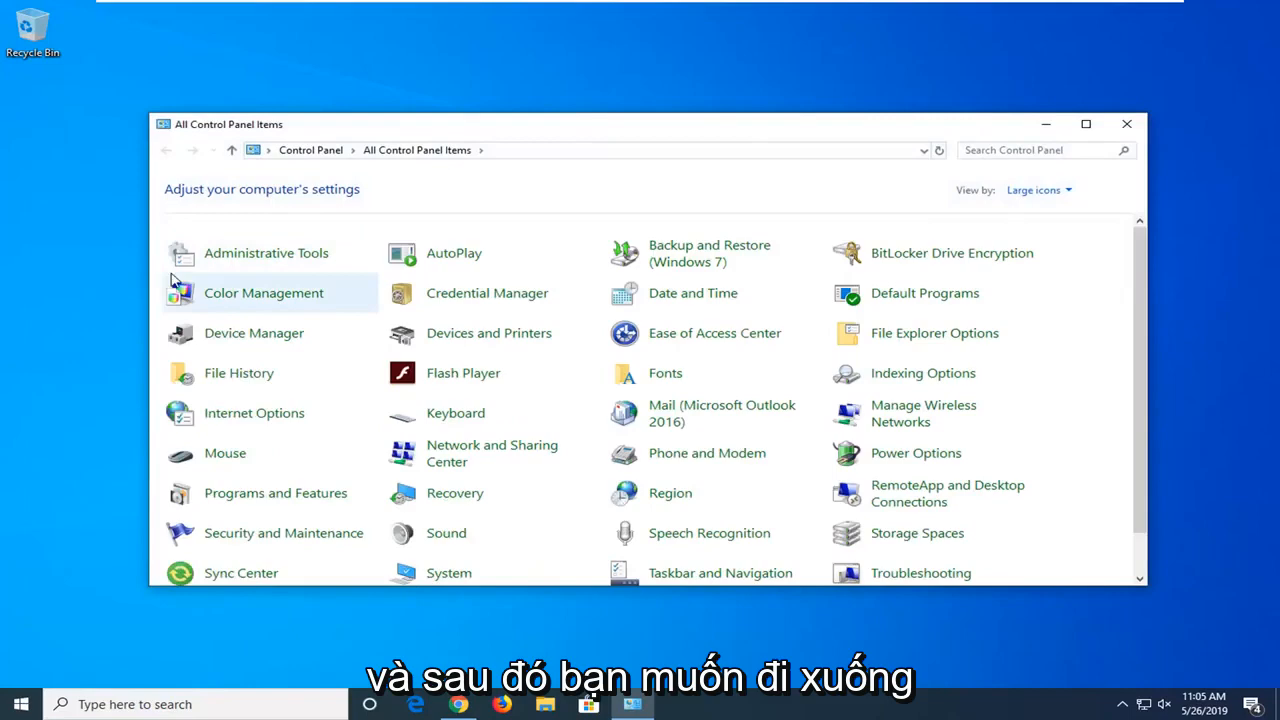
pyautogui.moveTo(280, 494)
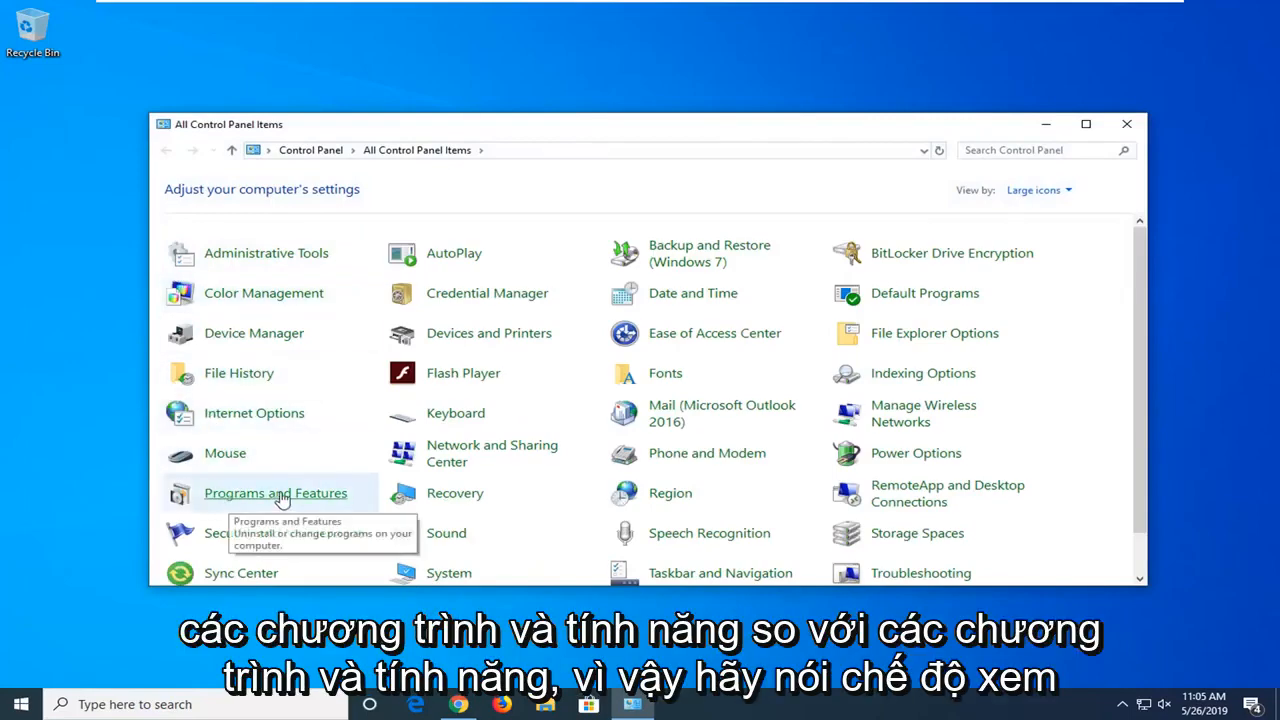
# Step: Check the Programs and Features list for Steam, then close the window
pyautogui.click(1063, 190)
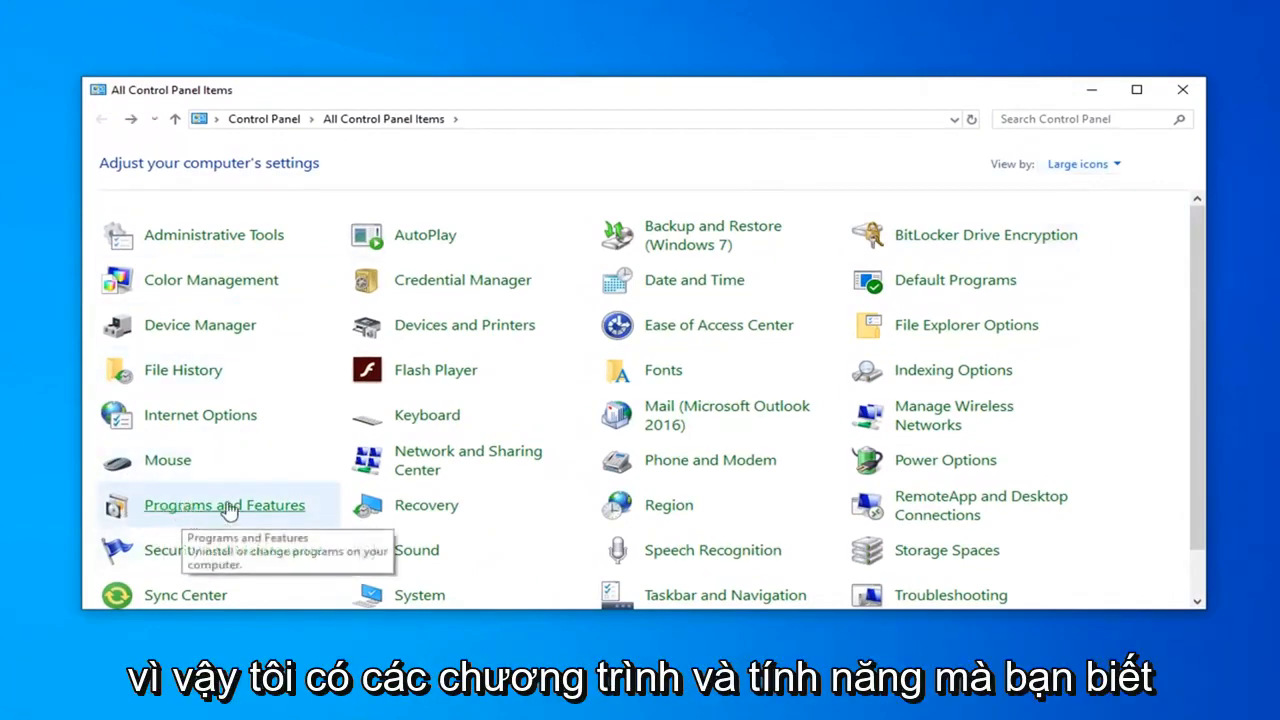
pyautogui.click(224, 505)
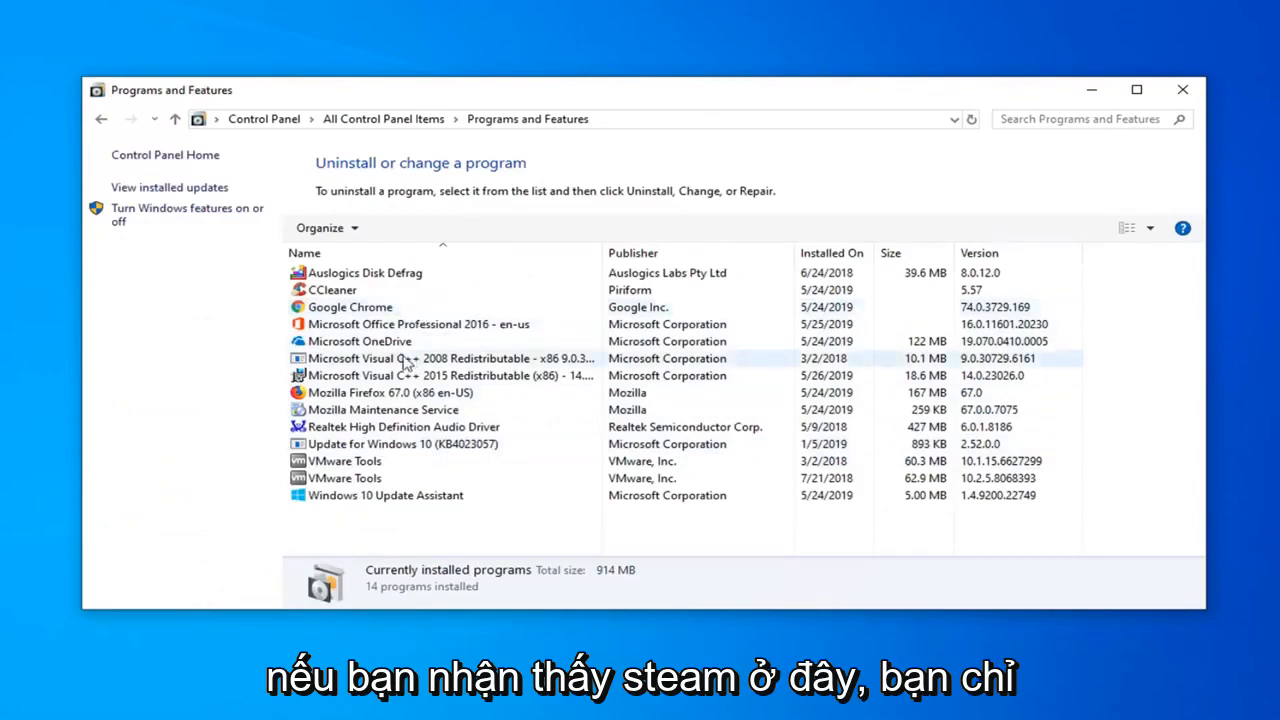
pyautogui.click(445, 375)
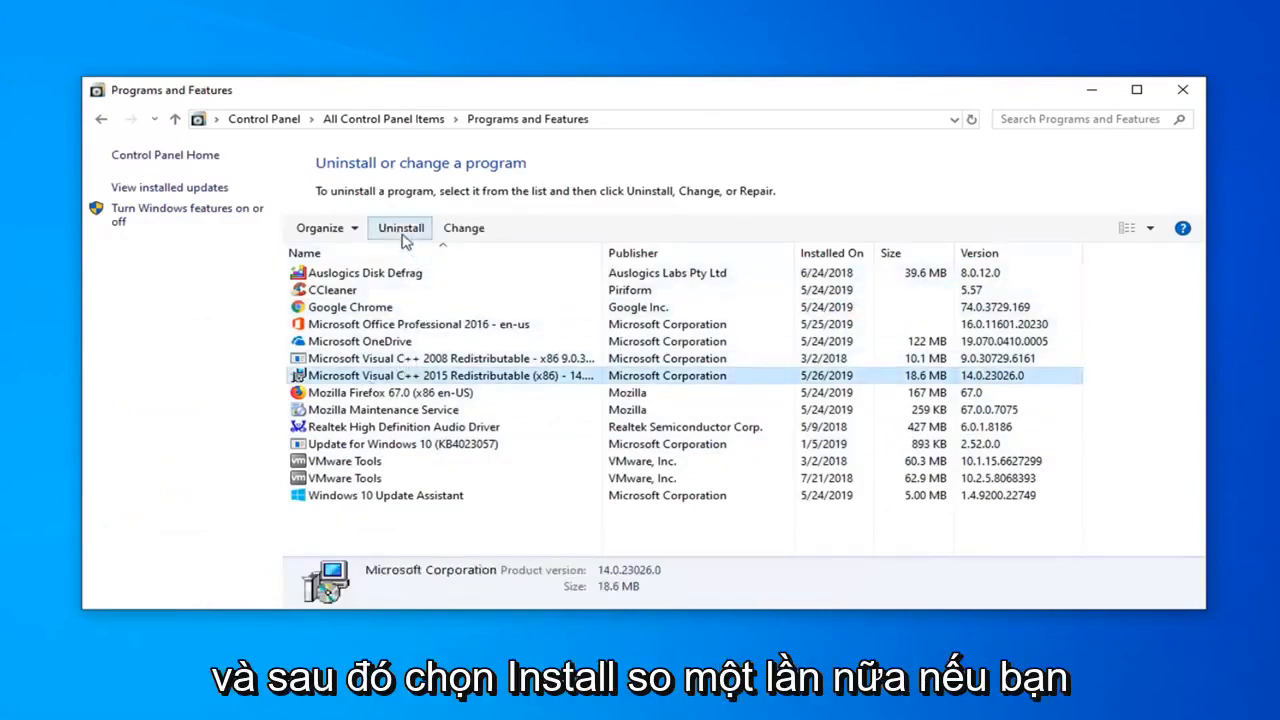
pyautogui.moveTo(622, 513)
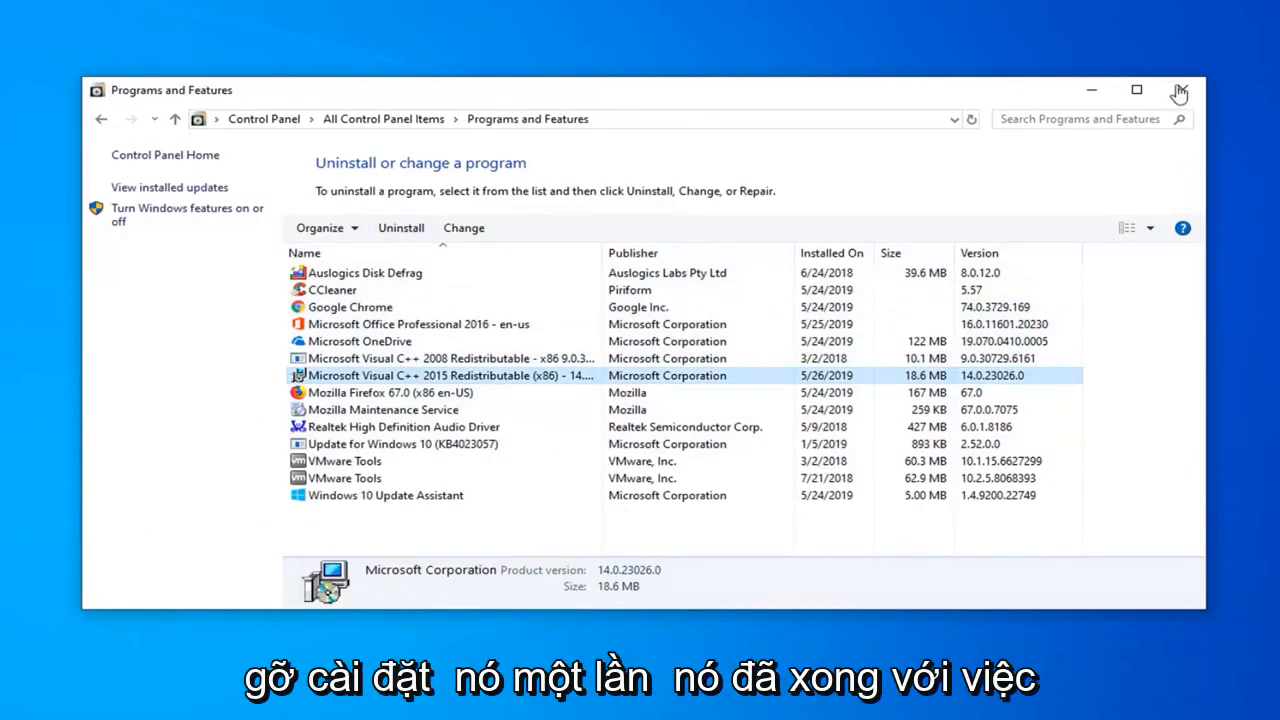
pyautogui.click(1178, 88)
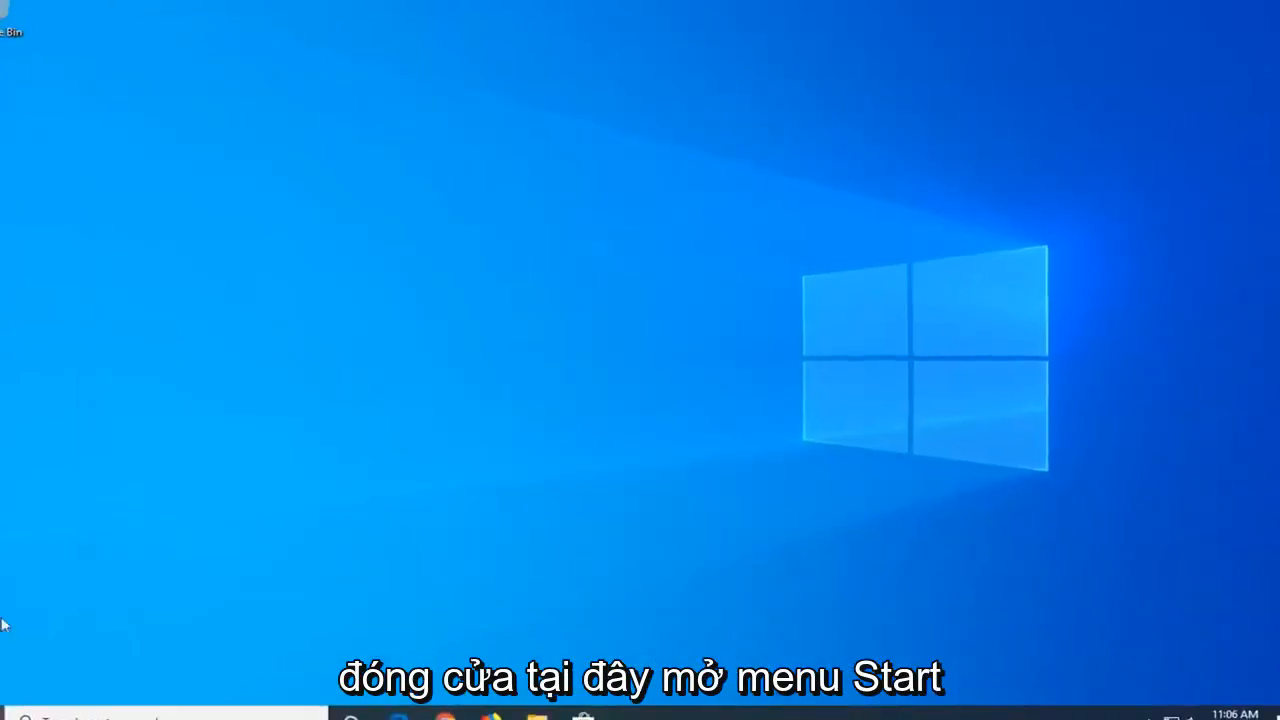
# Step: Search the Start menu for 'file explorer' and open File Explorer
pyautogui.click(18, 705)
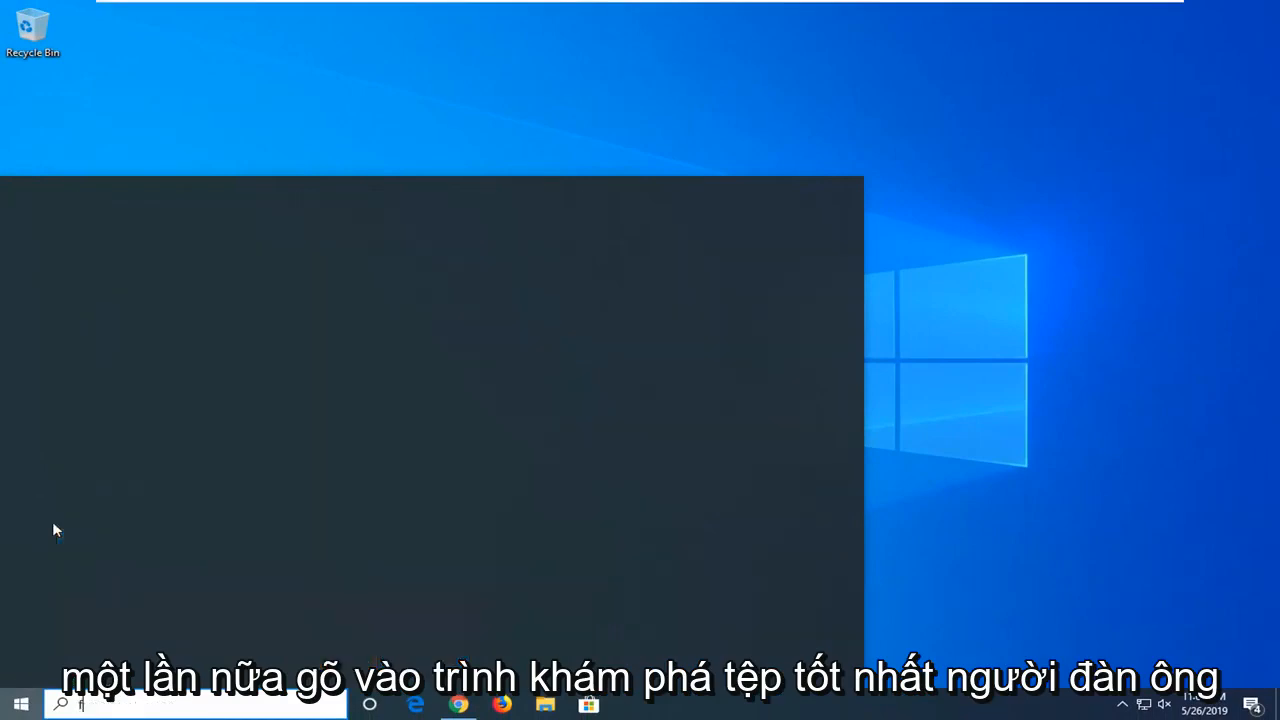
pyautogui.write('file explorer')
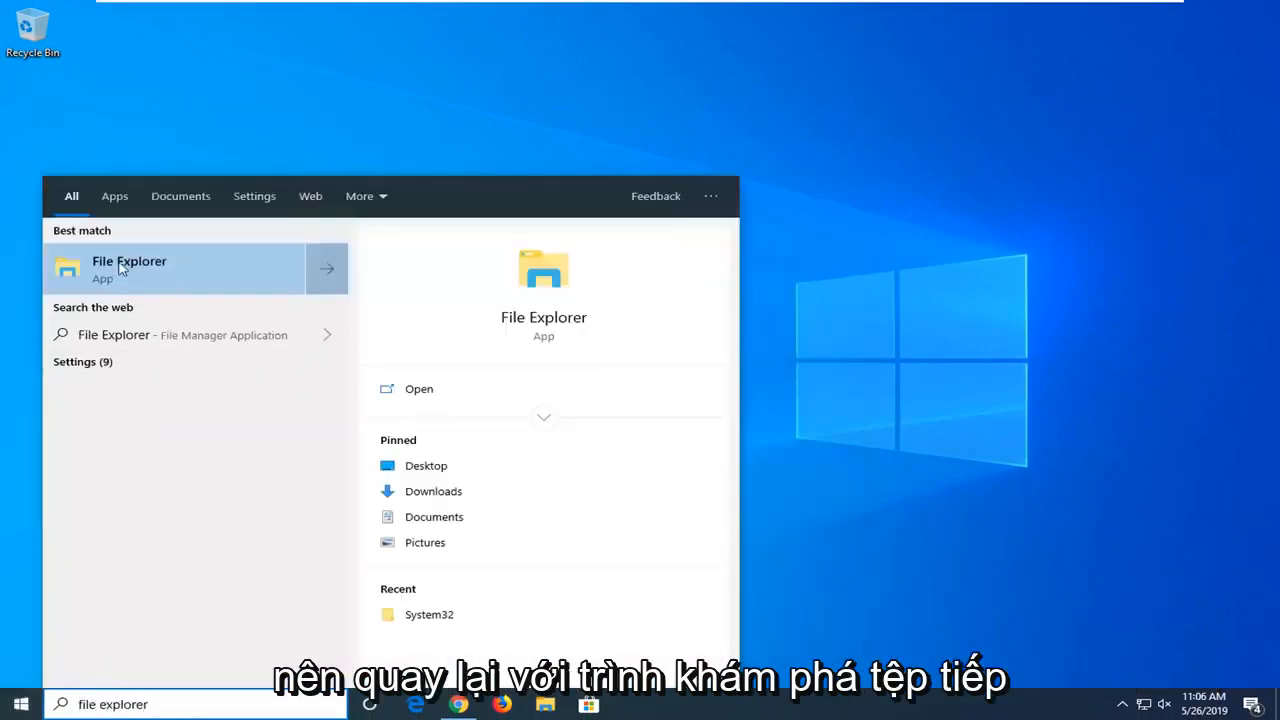
pyautogui.click(129, 268)
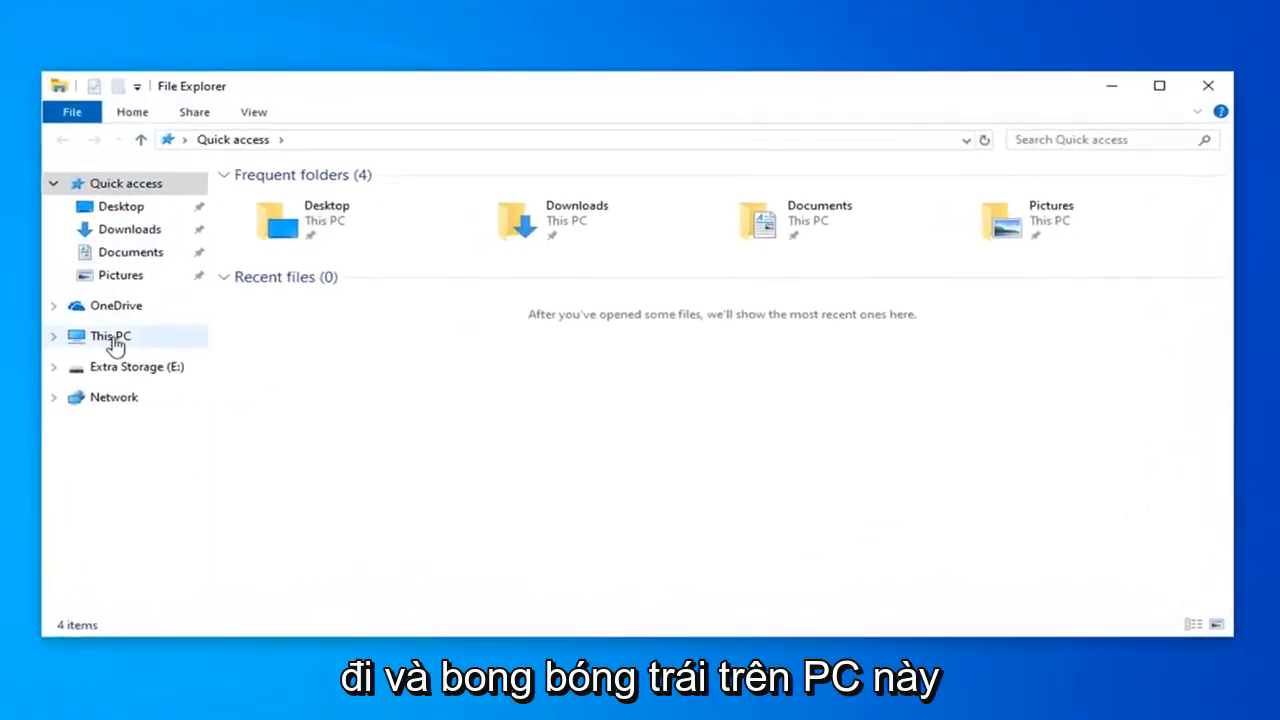
# Step: Go to This PC and open Local Disk (C:)
pyautogui.click(110, 335)
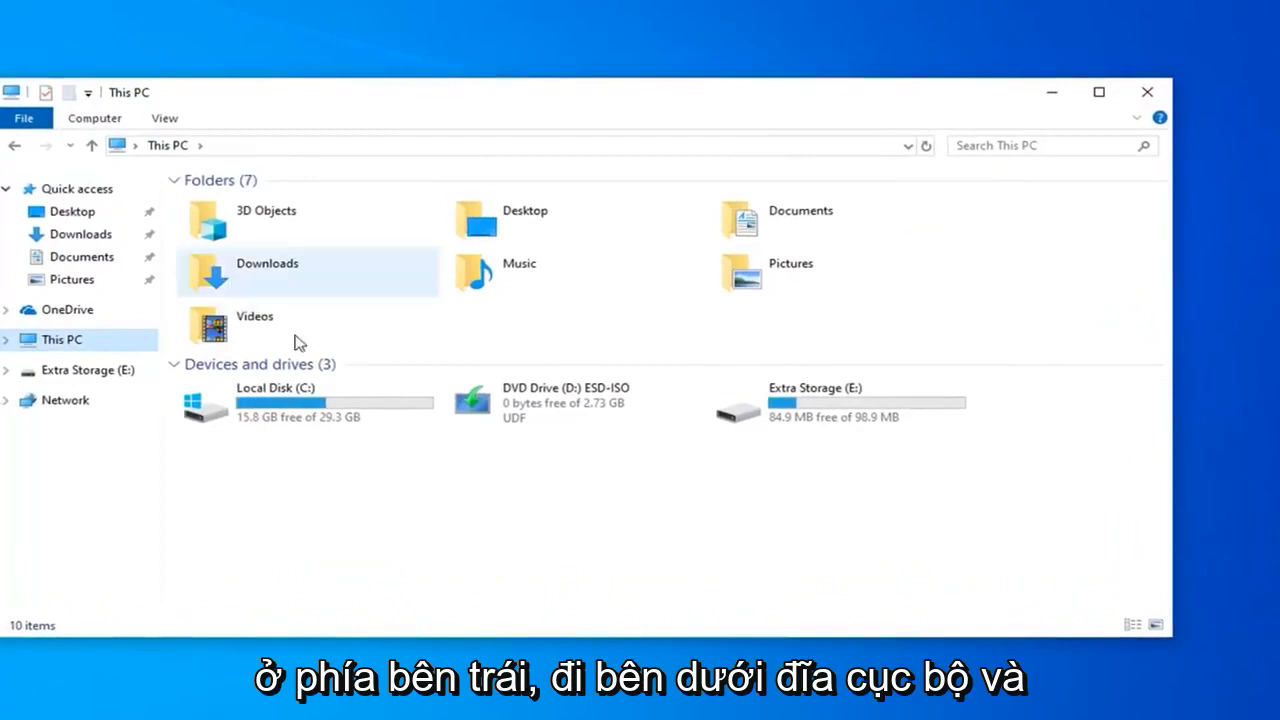
pyautogui.moveTo(296, 433)
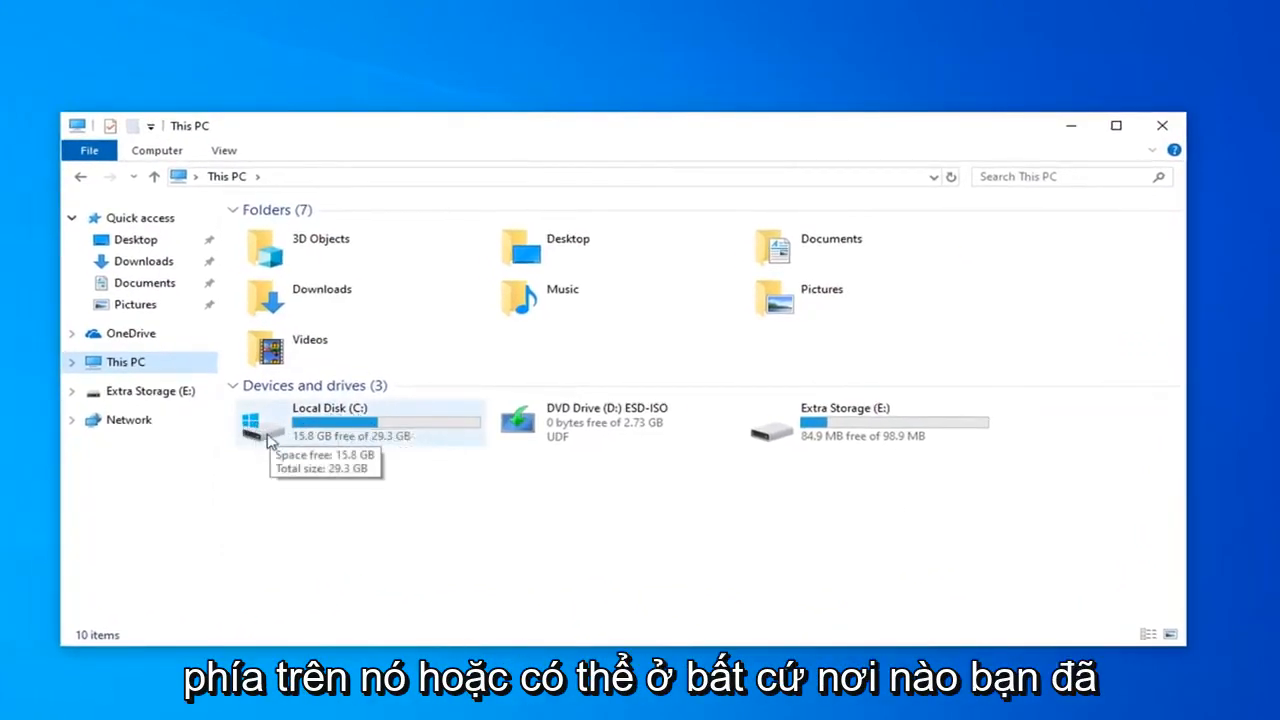
pyautogui.moveTo(322, 433)
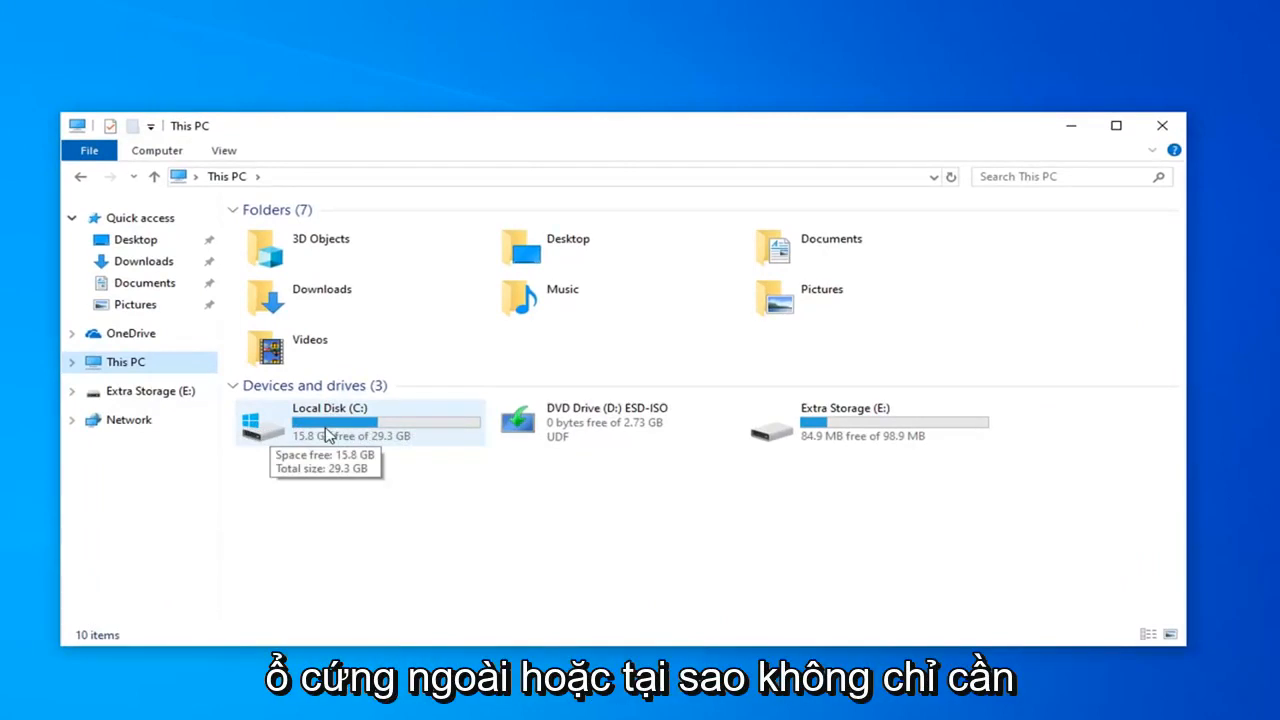
pyautogui.click(340, 426)
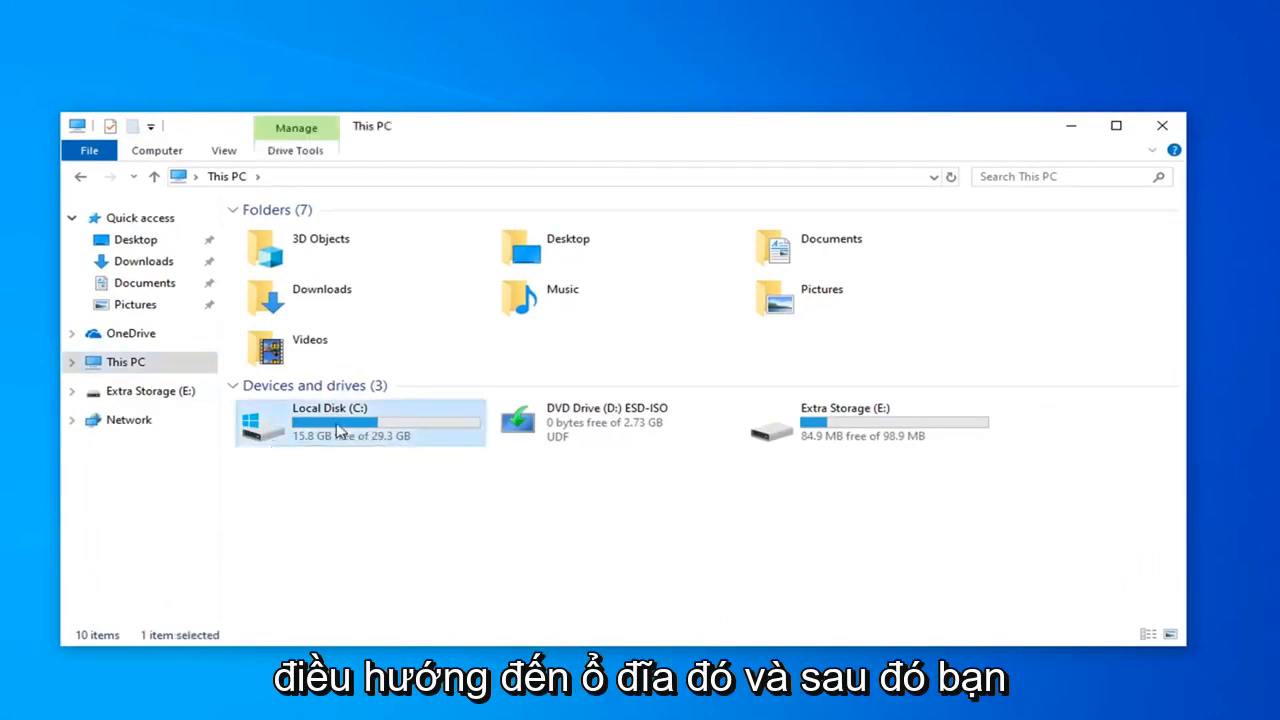
pyautogui.doubleClick(330, 423)
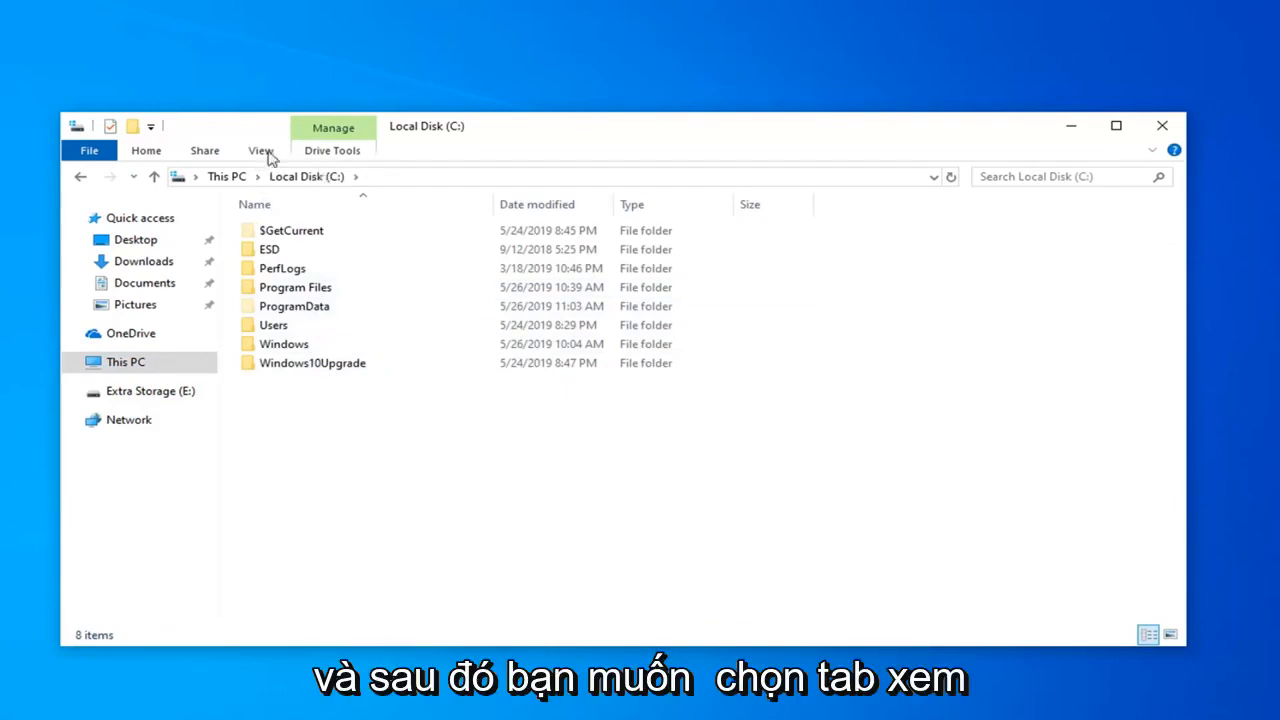
# Step: Open the folder view options, adjust a setting, and confirm with OK
pyautogui.click(260, 150)
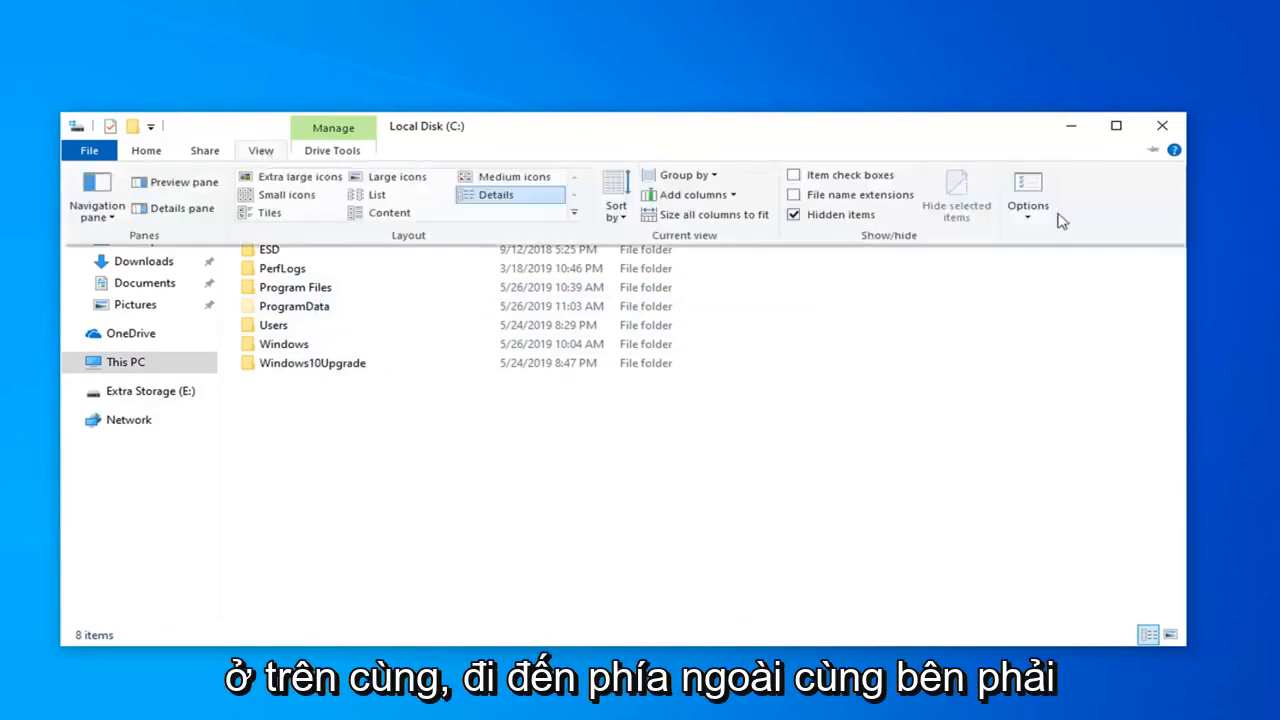
pyautogui.click(1027, 185)
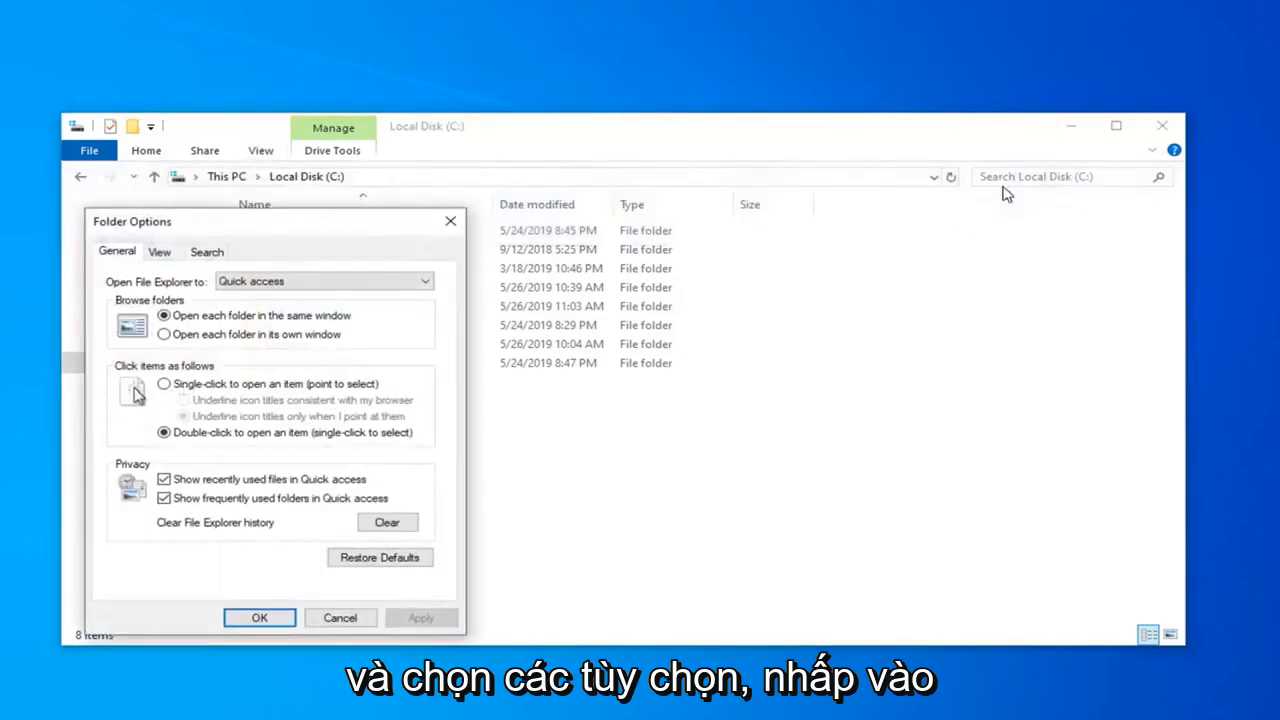
pyautogui.click(159, 251)
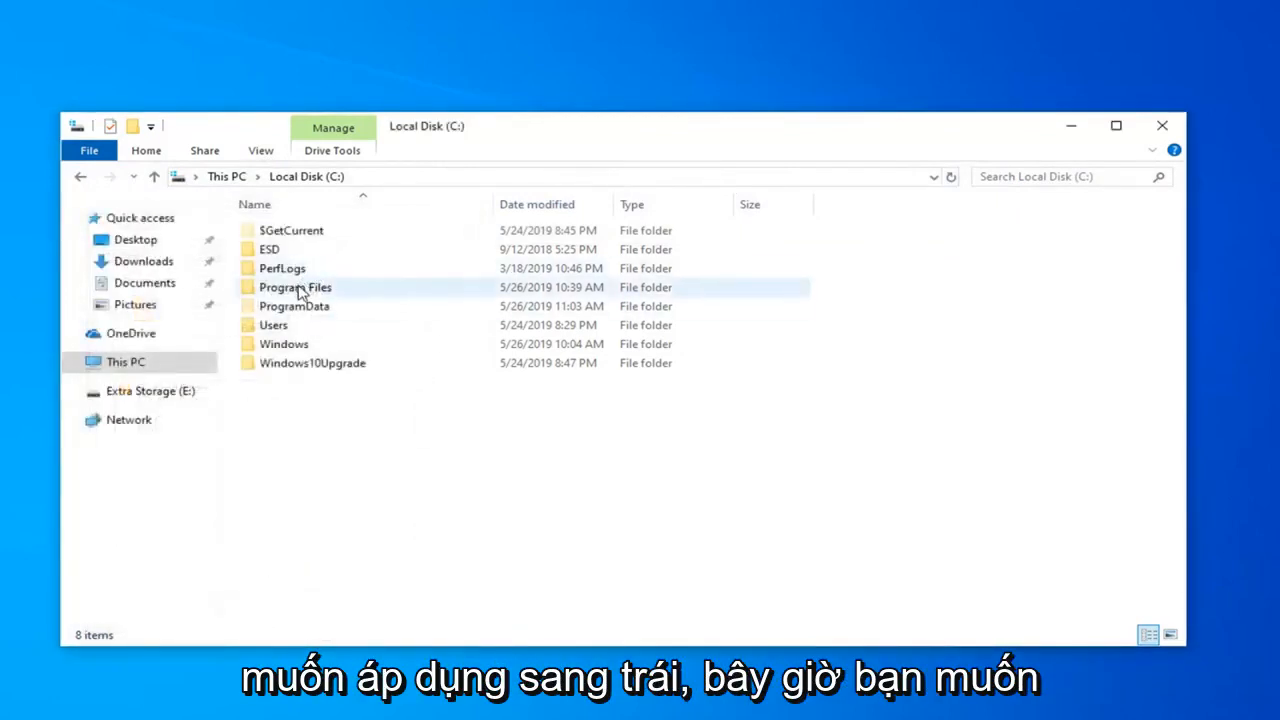
pyautogui.moveTo(289, 298)
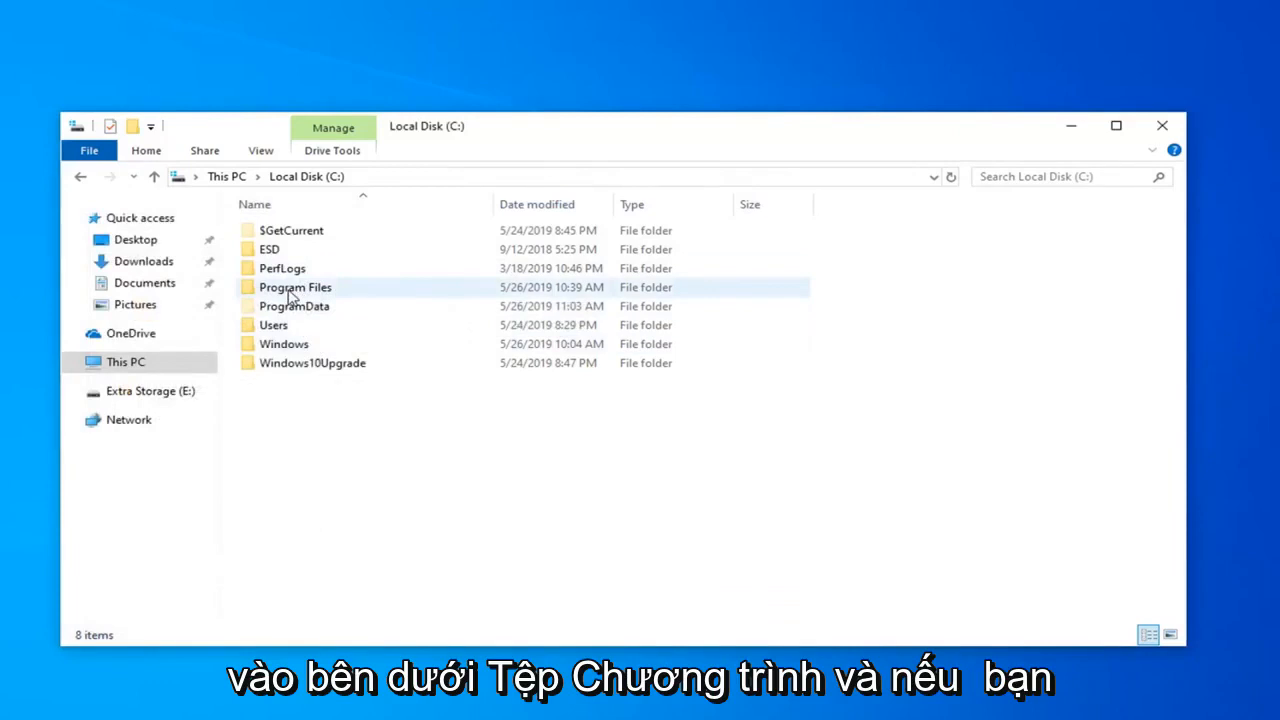
pyautogui.doubleClick(294, 287)
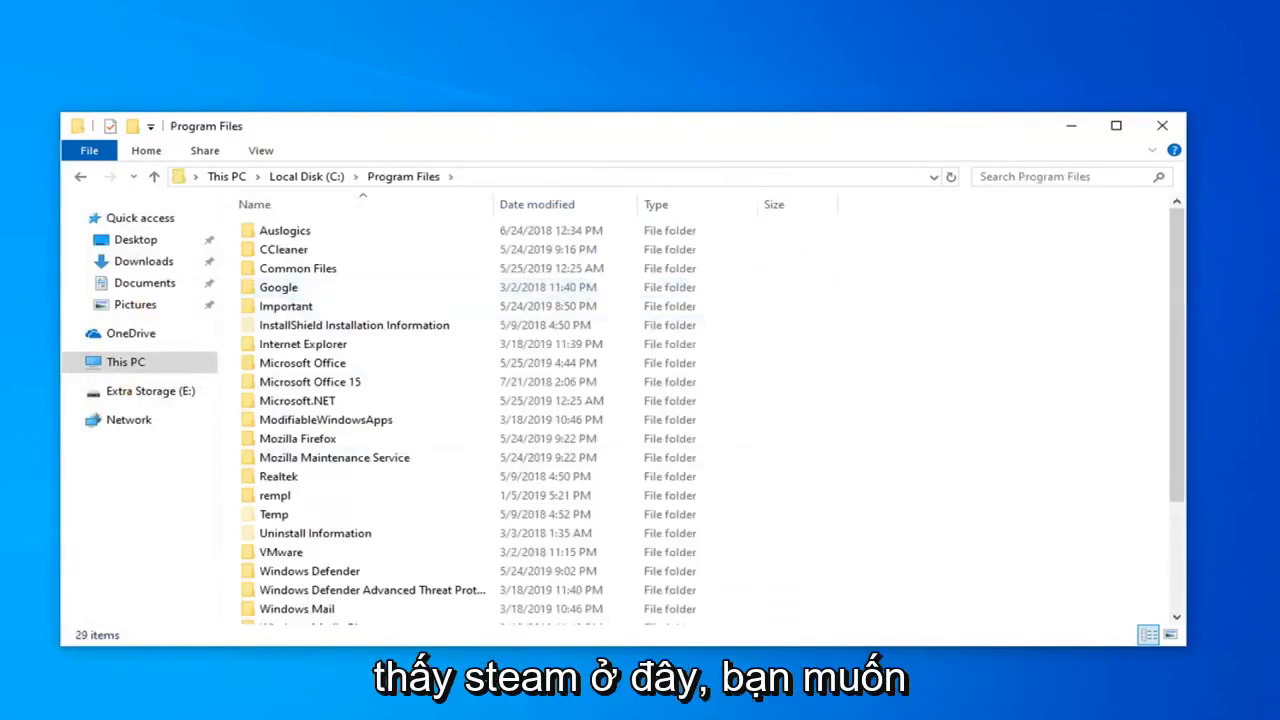
pyautogui.rightClick(325, 420)
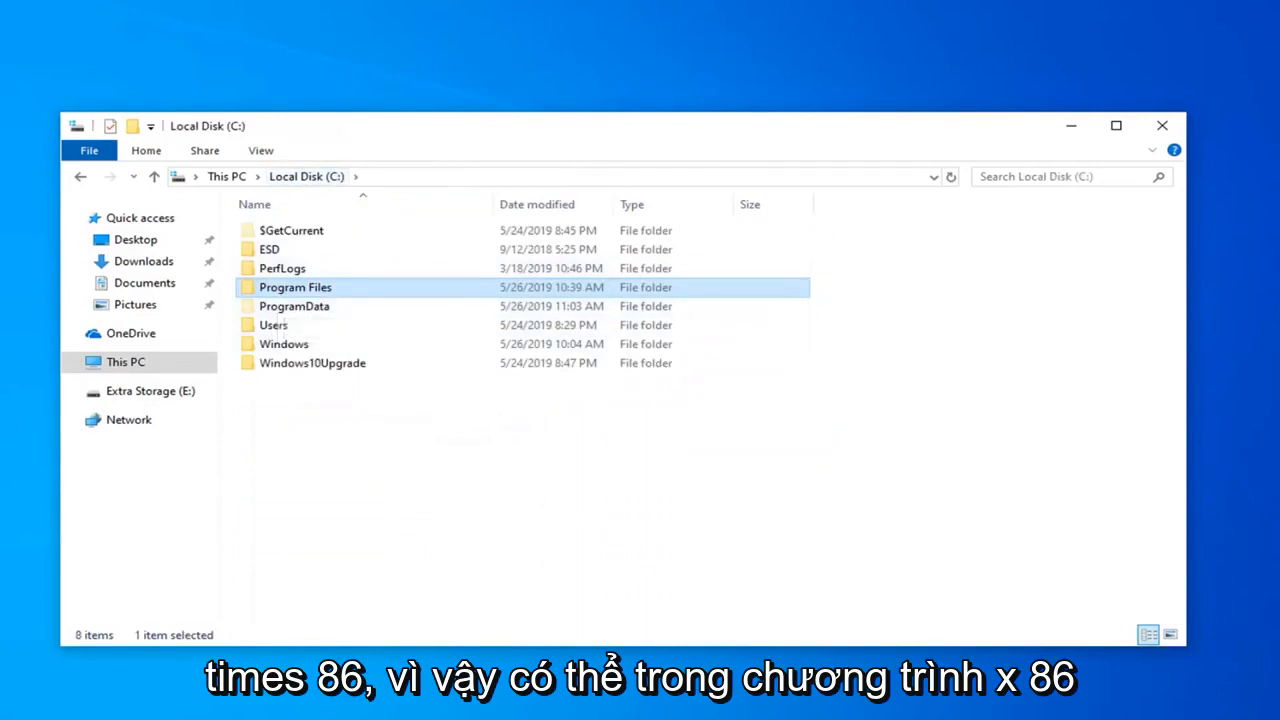
pyautogui.moveTo(294, 289)
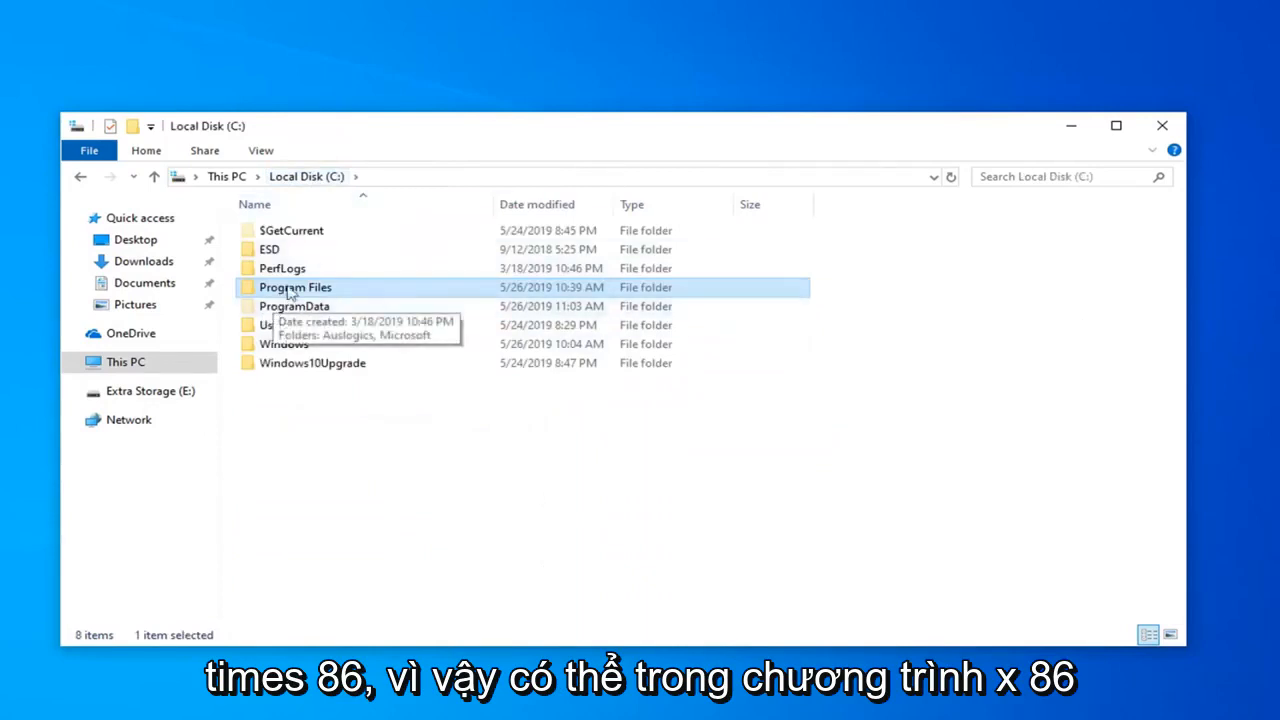
pyautogui.moveTo(372, 304)
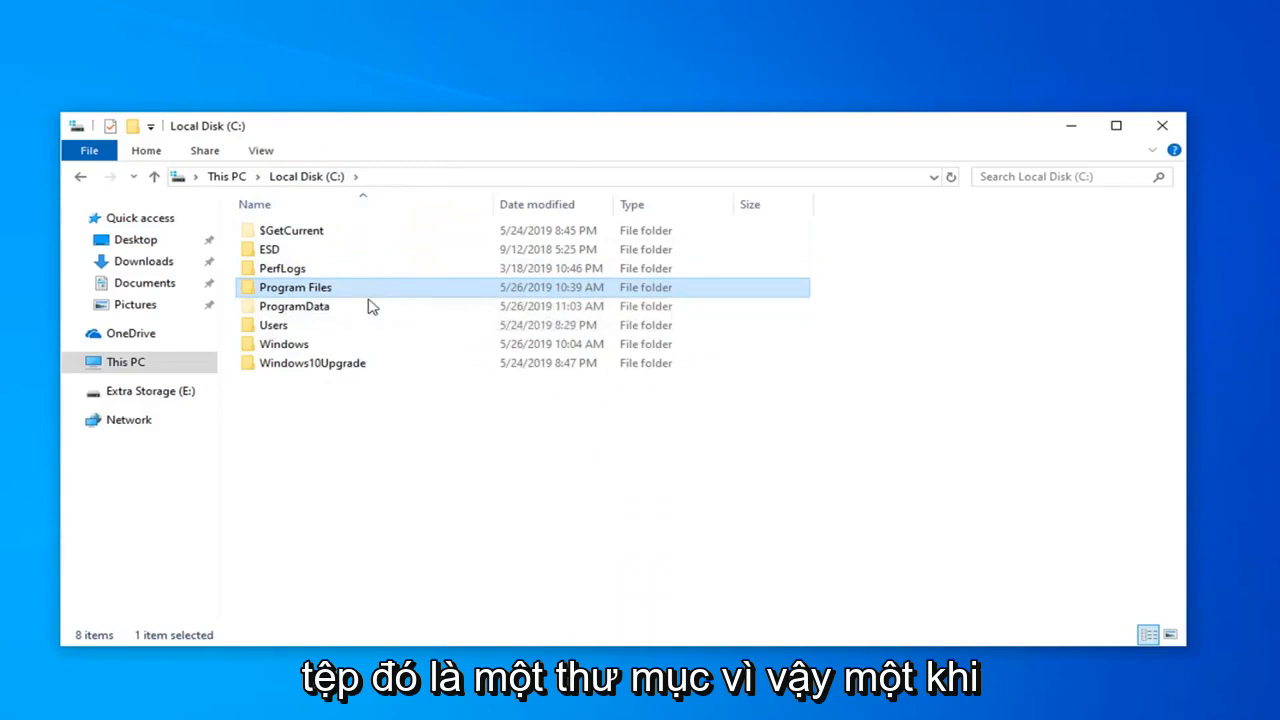
pyautogui.click(1159, 125)
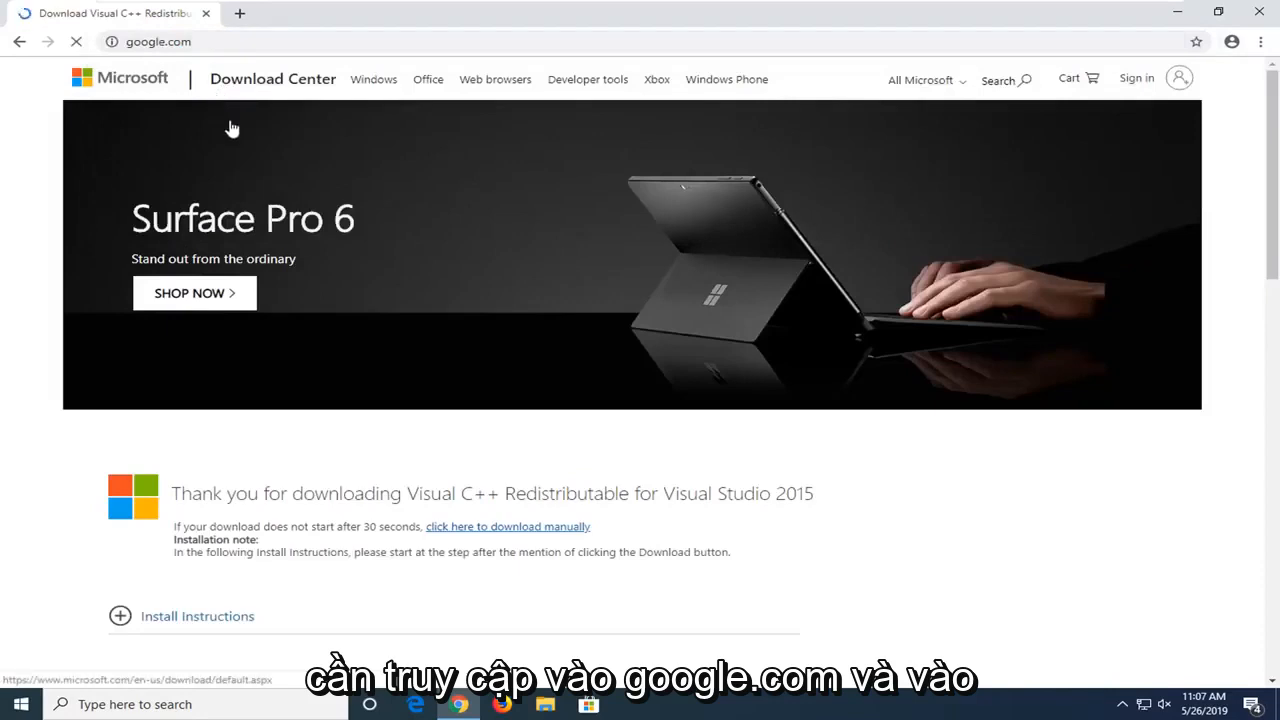
# Step: Search Google for 'steam' and open the official Steam store result
pyautogui.click(170, 41)
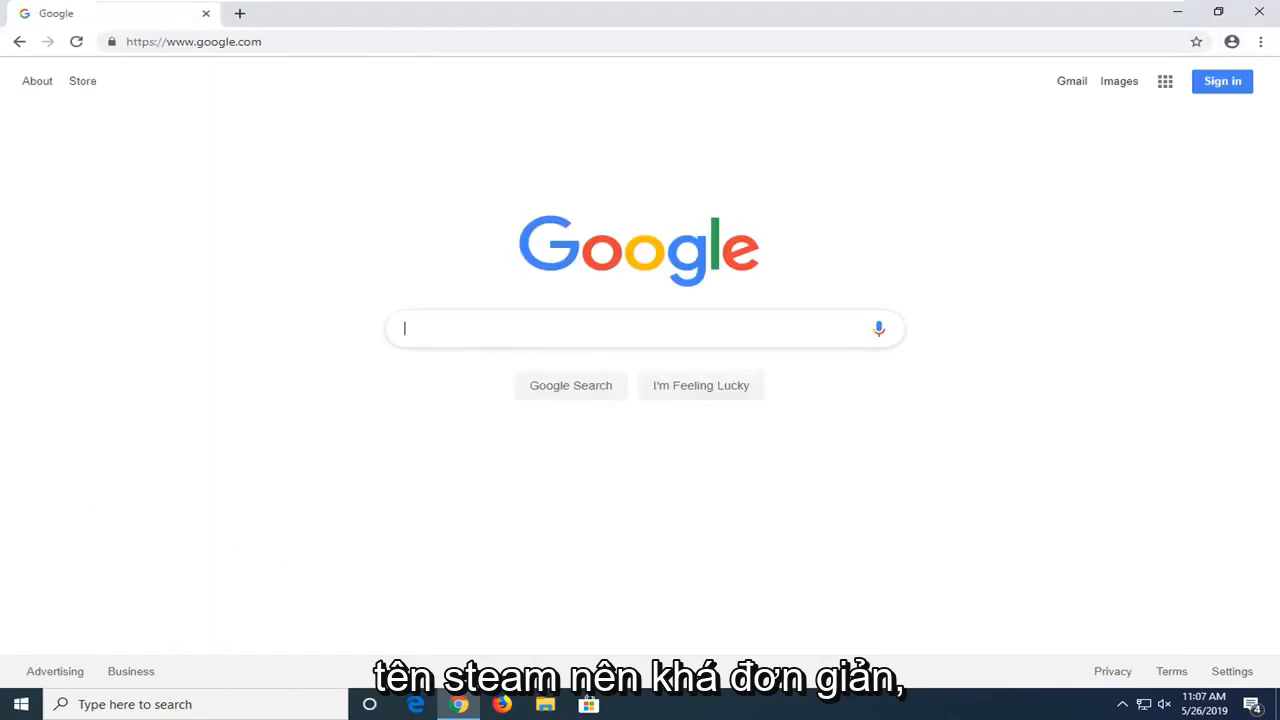
pyautogui.write('steam')
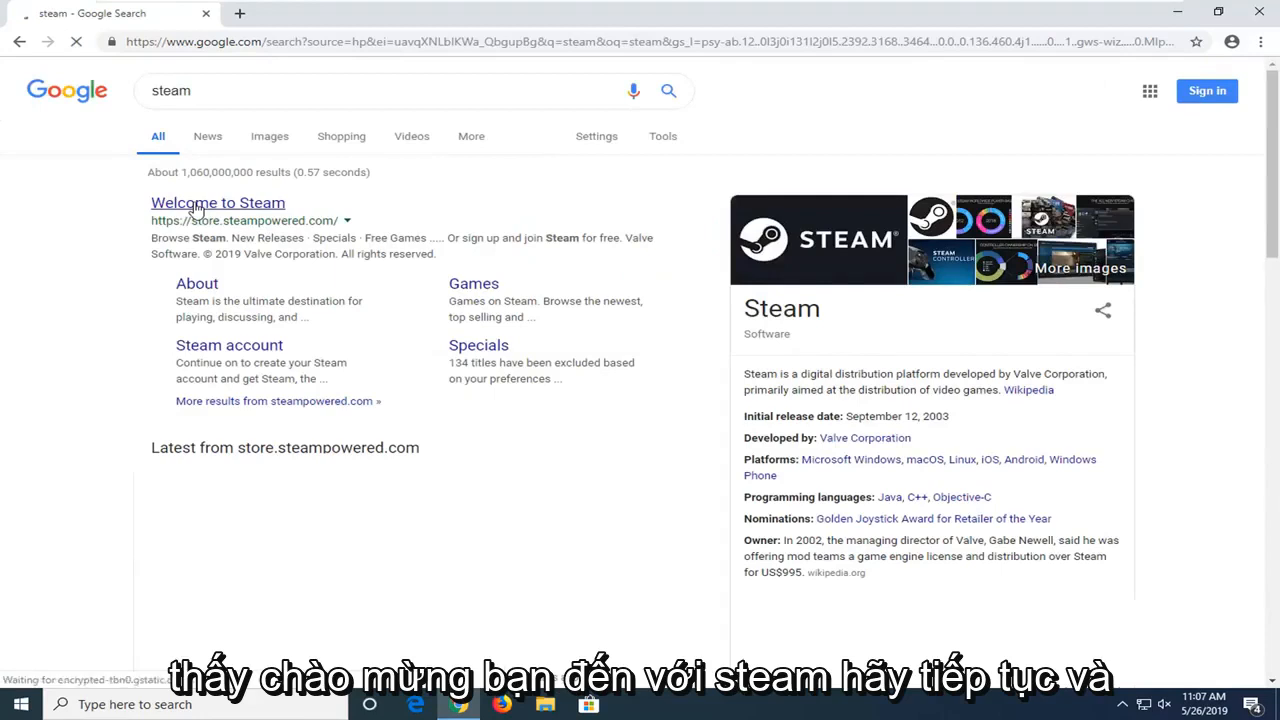
pyautogui.click(217, 202)
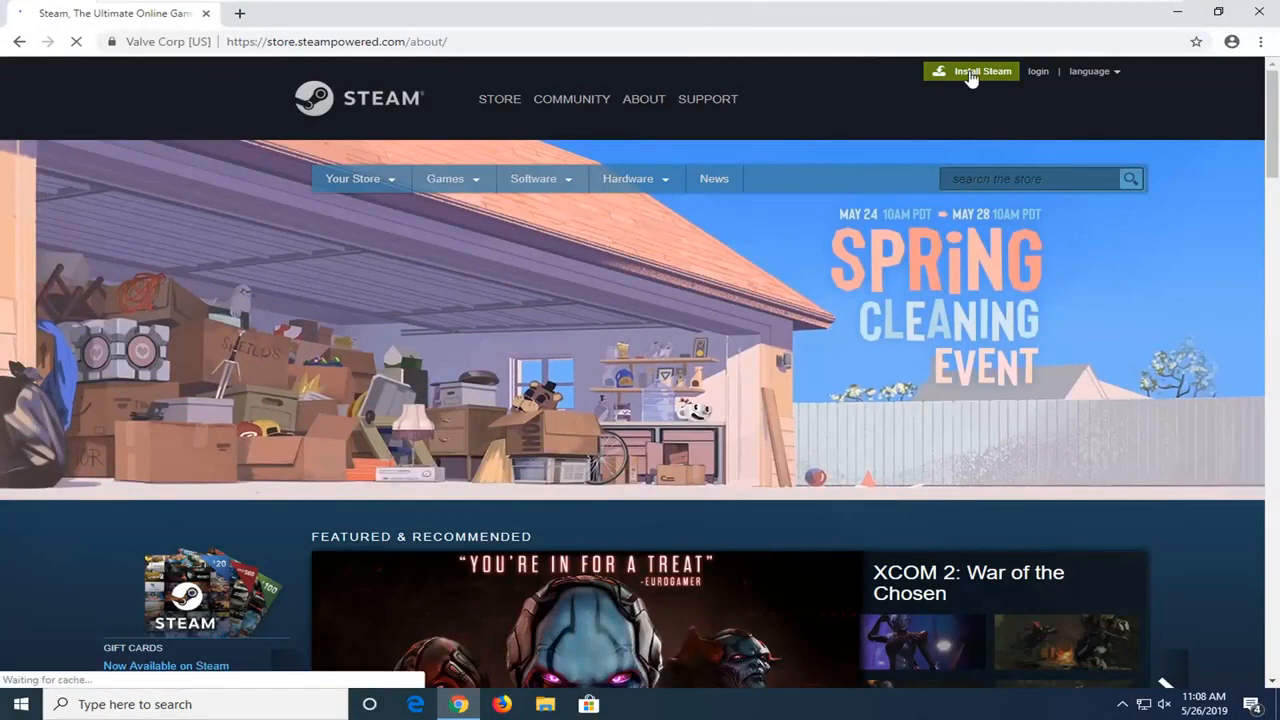
# Step: Download and launch the Windows installer from Steam's Install Steam page
pyautogui.click(972, 71)
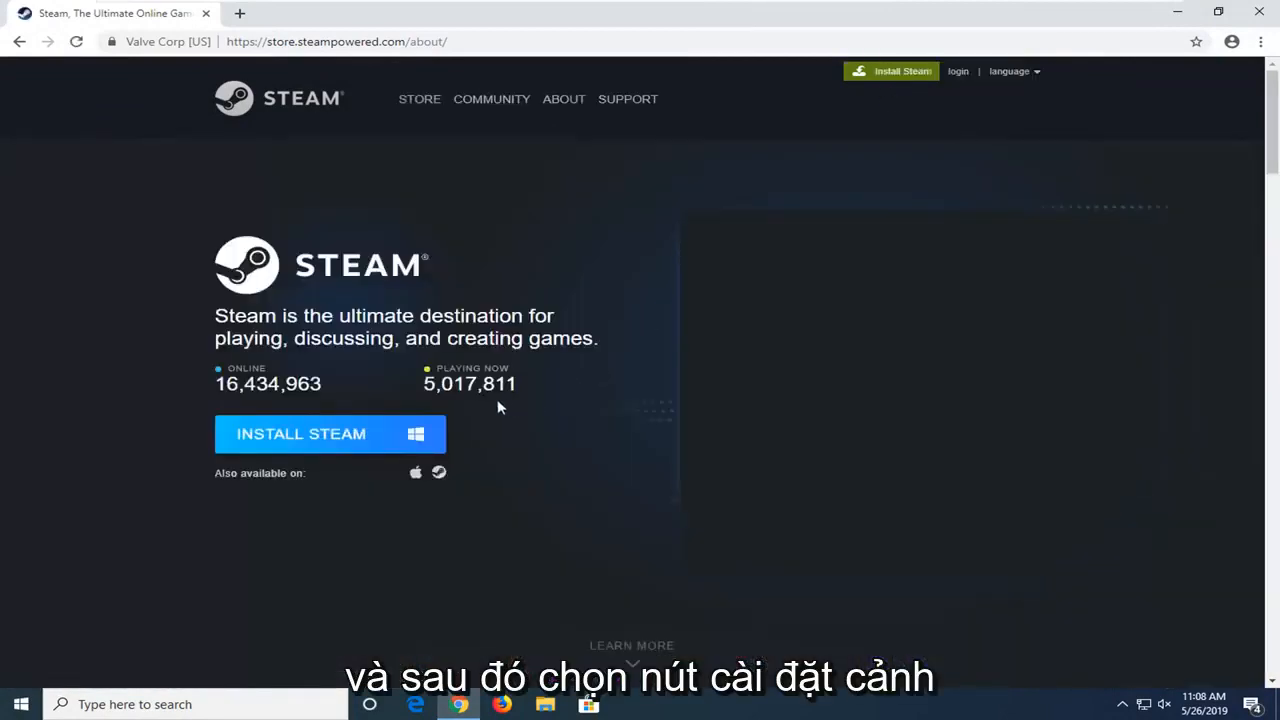
pyautogui.moveTo(297, 434)
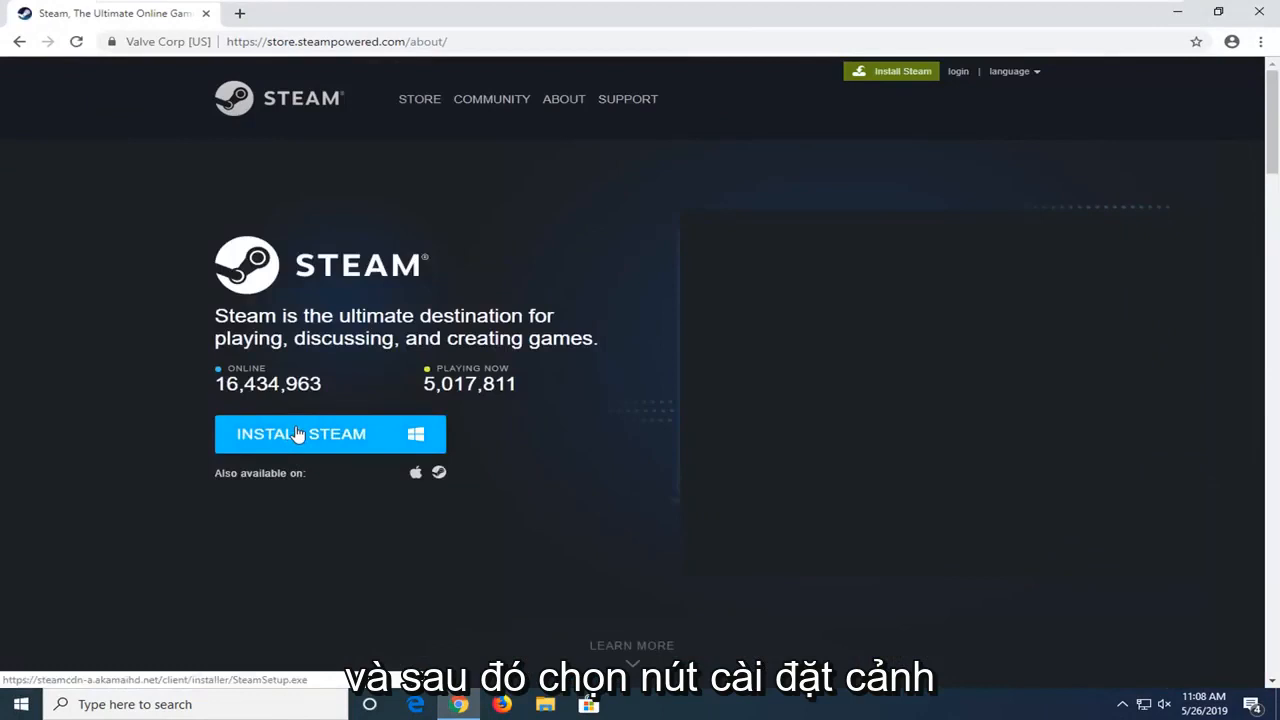
pyautogui.click(300, 434)
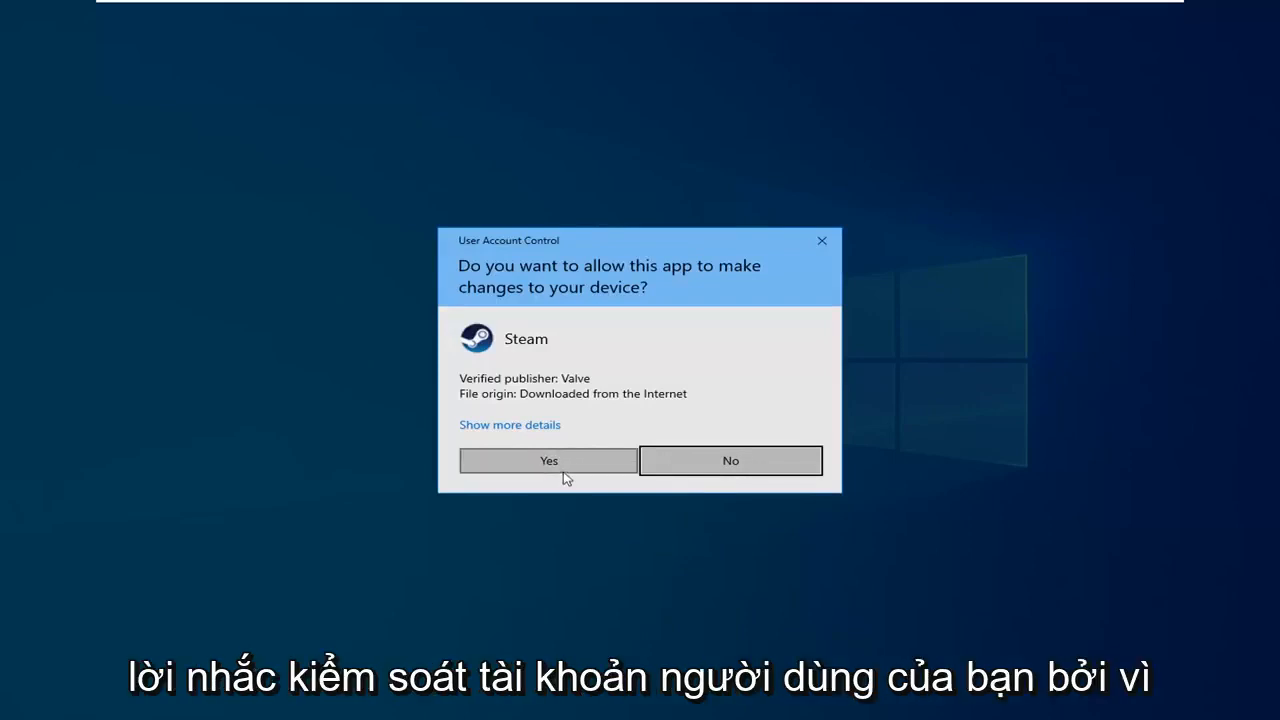
# Step: Approve the installer, keep English, install to the default folder, and finish without launching Steam
pyautogui.click(548, 460)
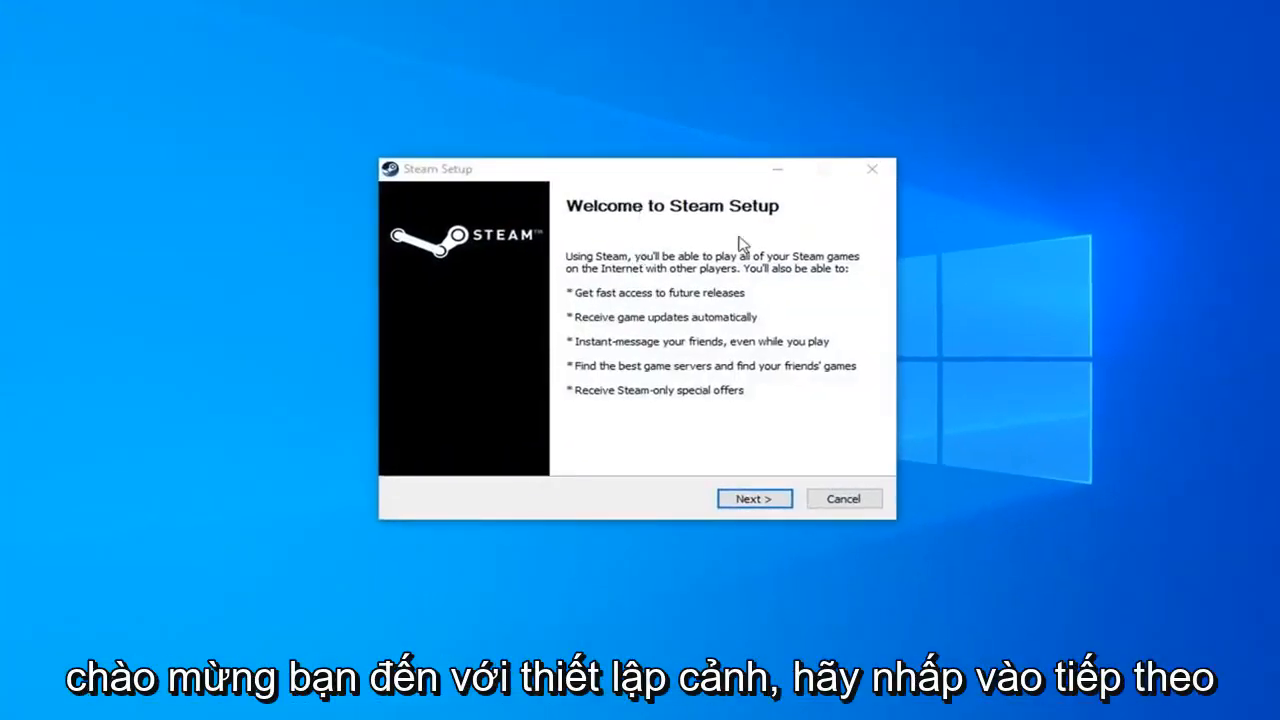
pyautogui.click(754, 498)
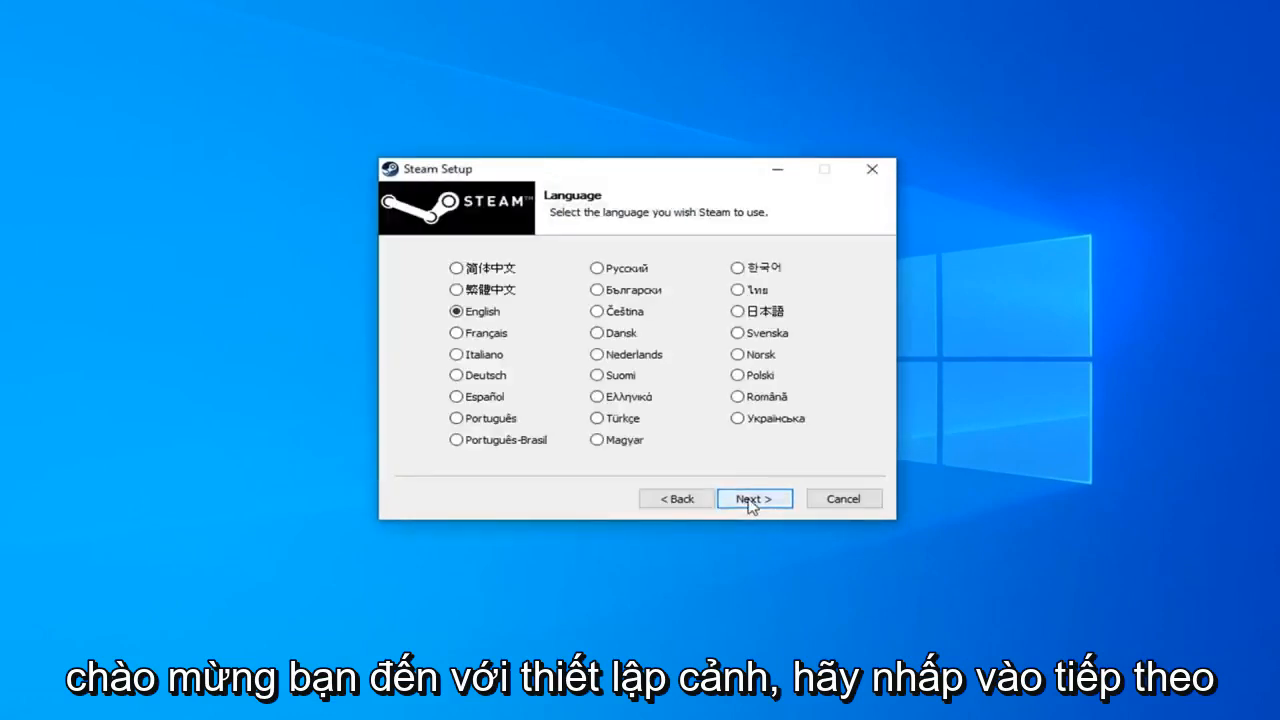
pyautogui.click(754, 498)
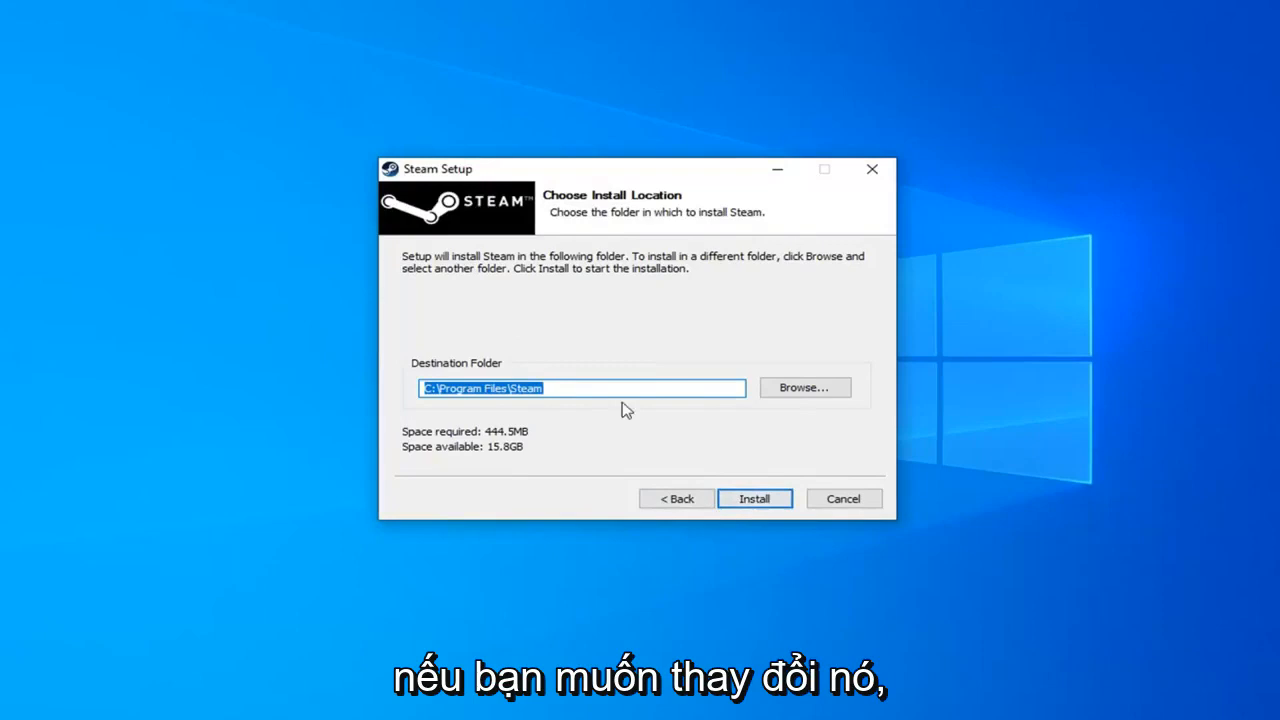
pyautogui.click(755, 498)
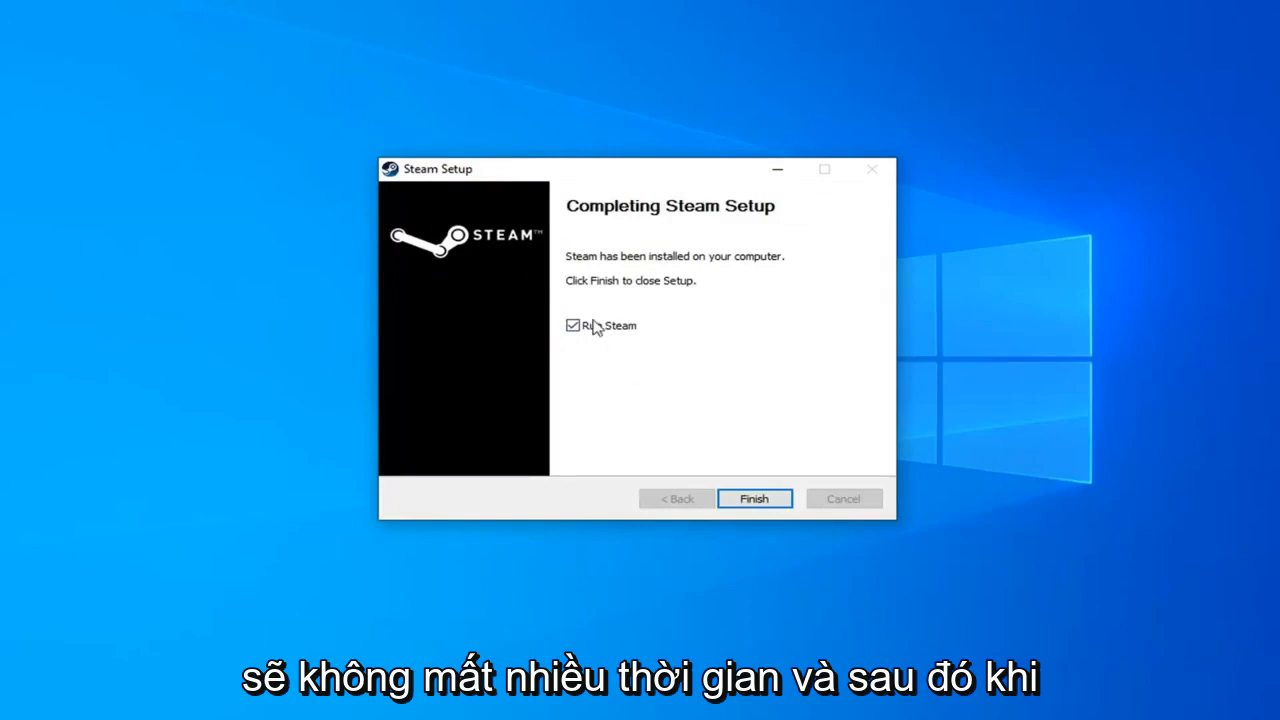
pyautogui.moveTo(585, 369)
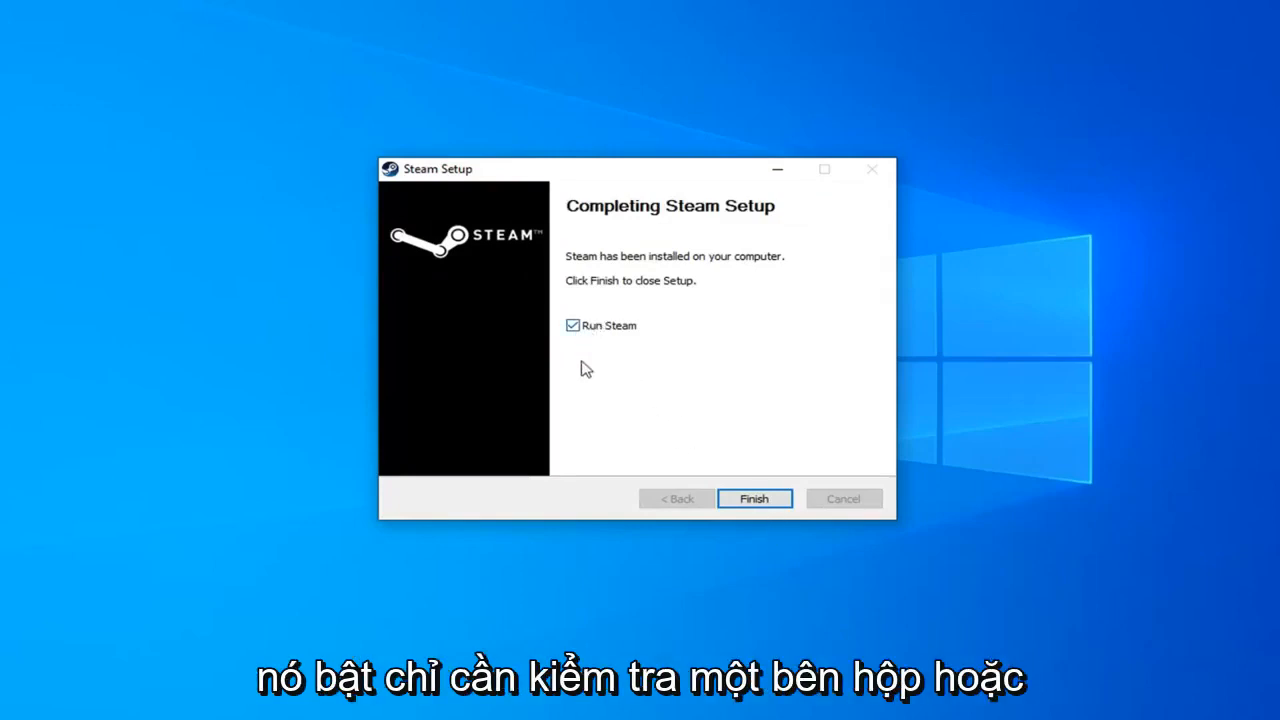
pyautogui.moveTo(29, 107)
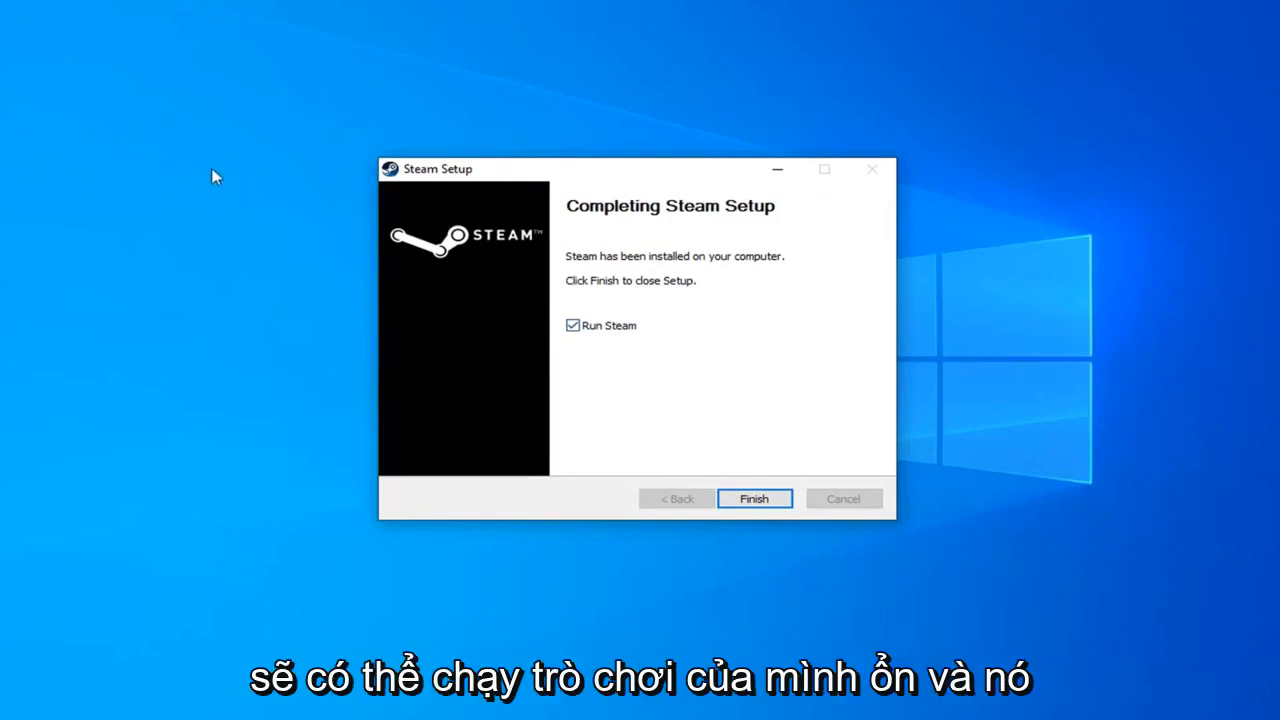
pyautogui.click(572, 325)
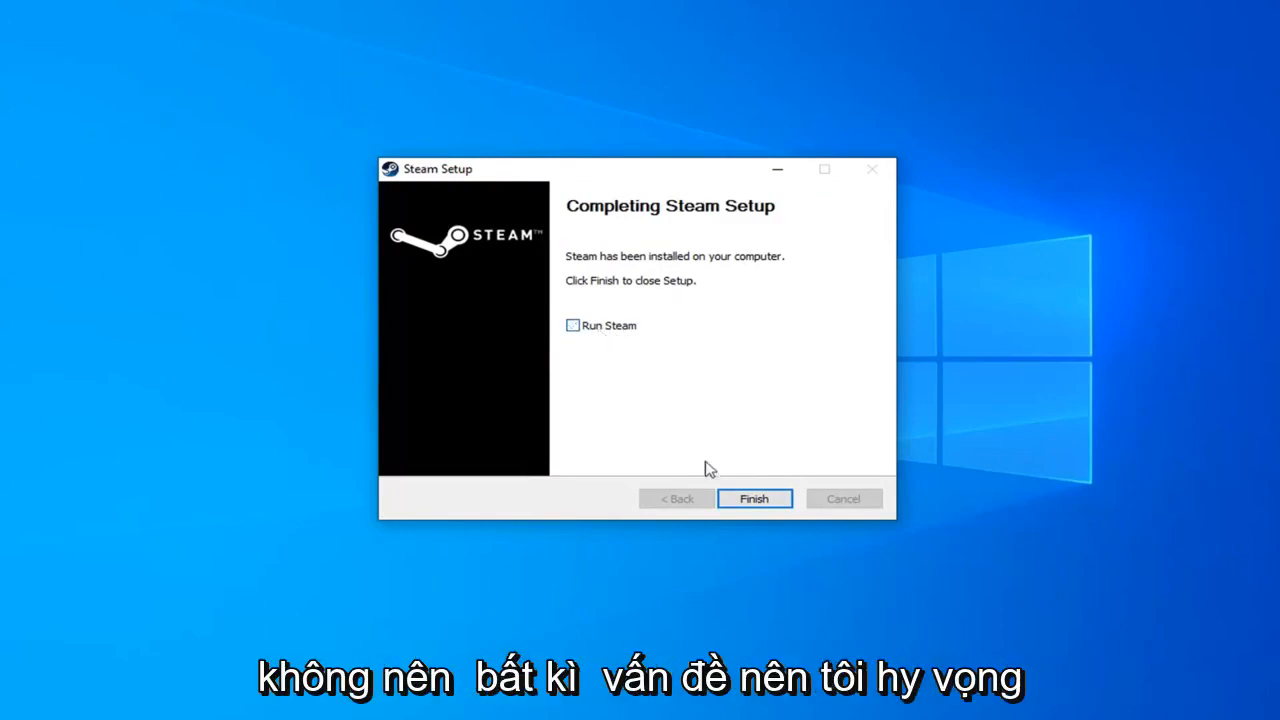
pyautogui.click(754, 499)
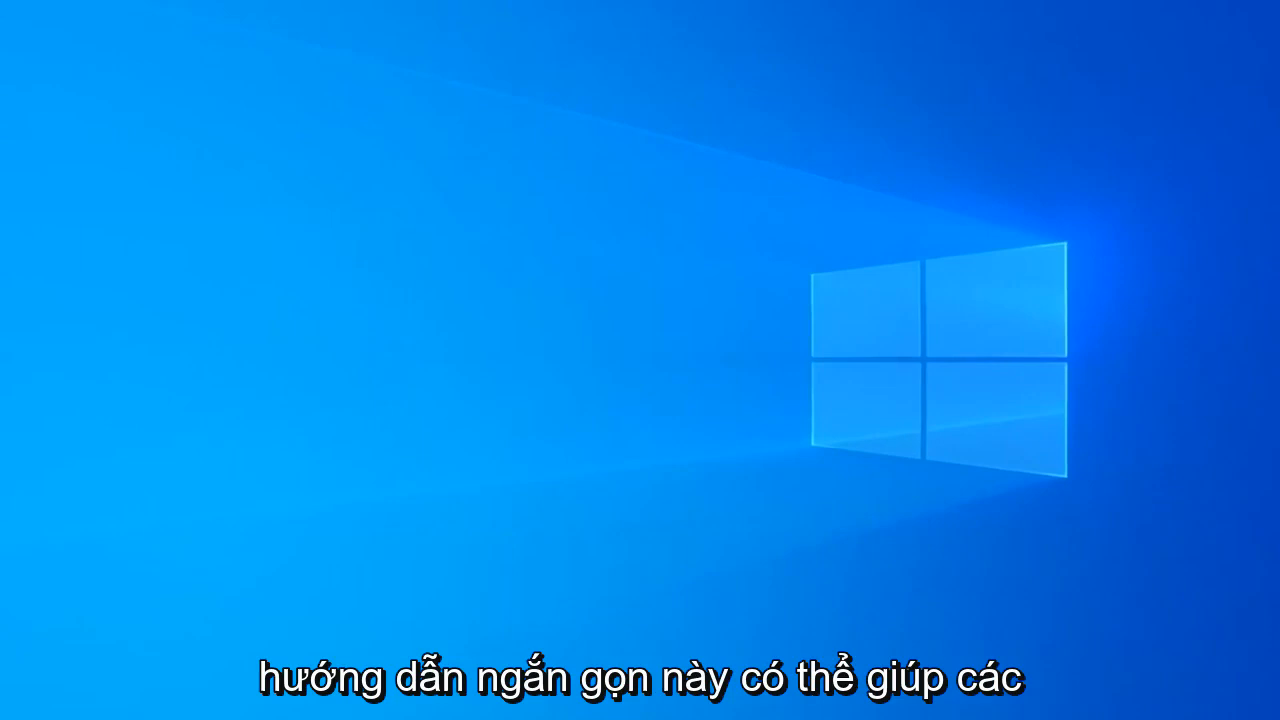